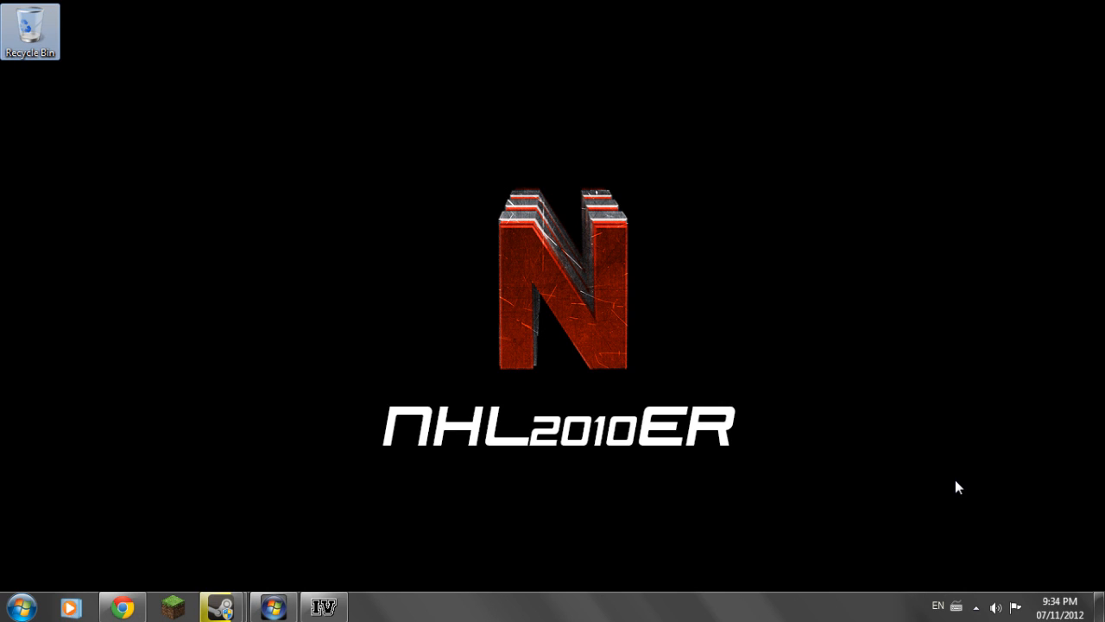
mouse_move(593, 304)
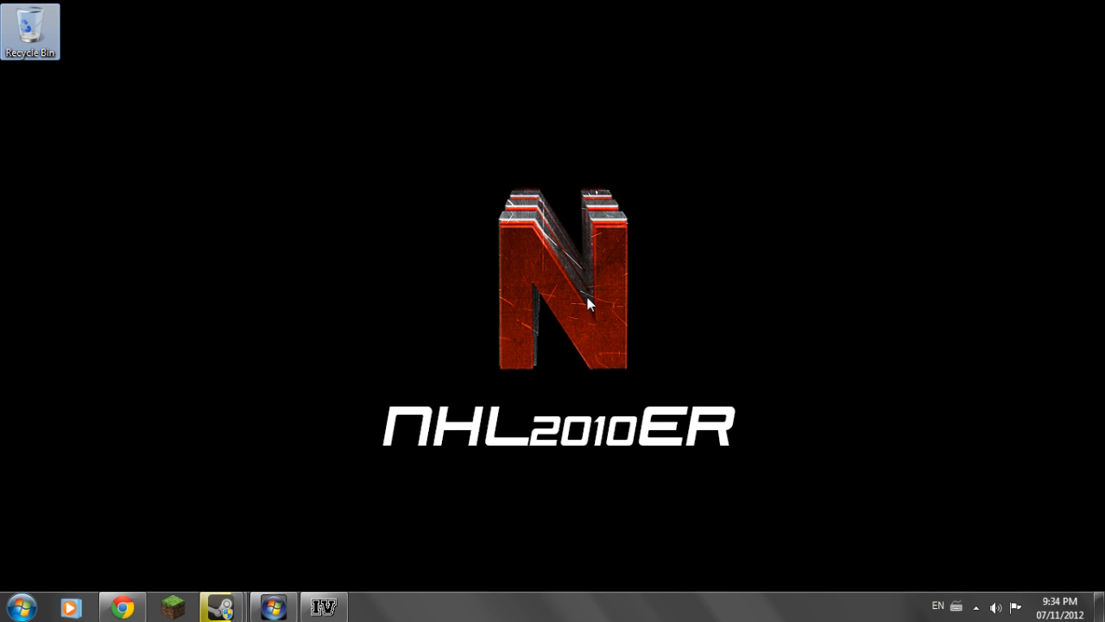
mouse_move(167, 516)
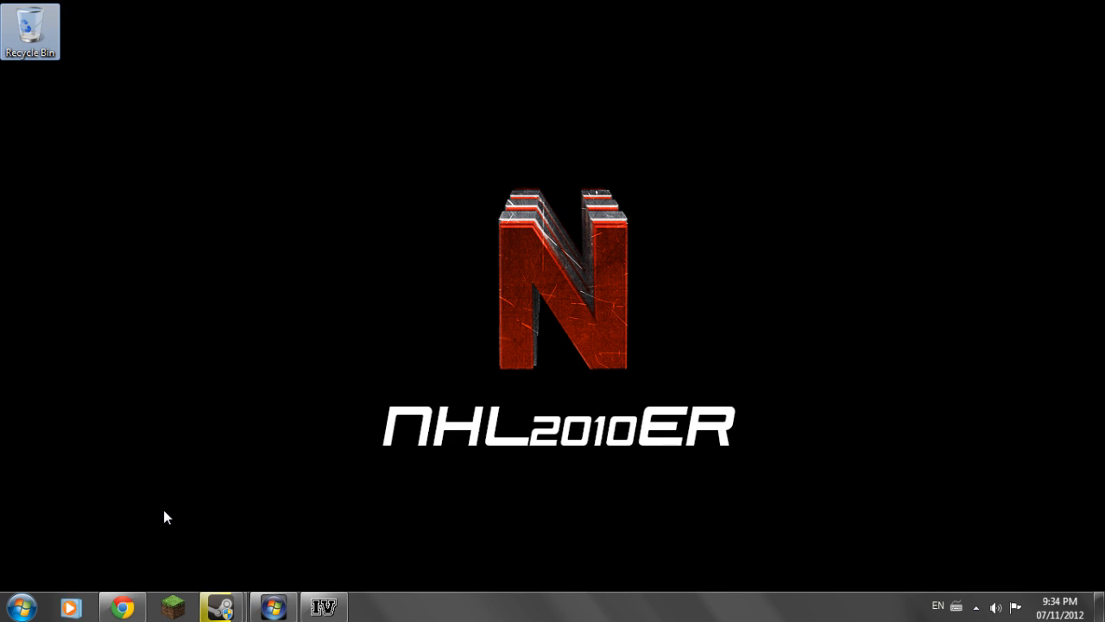
mouse_move(159, 529)
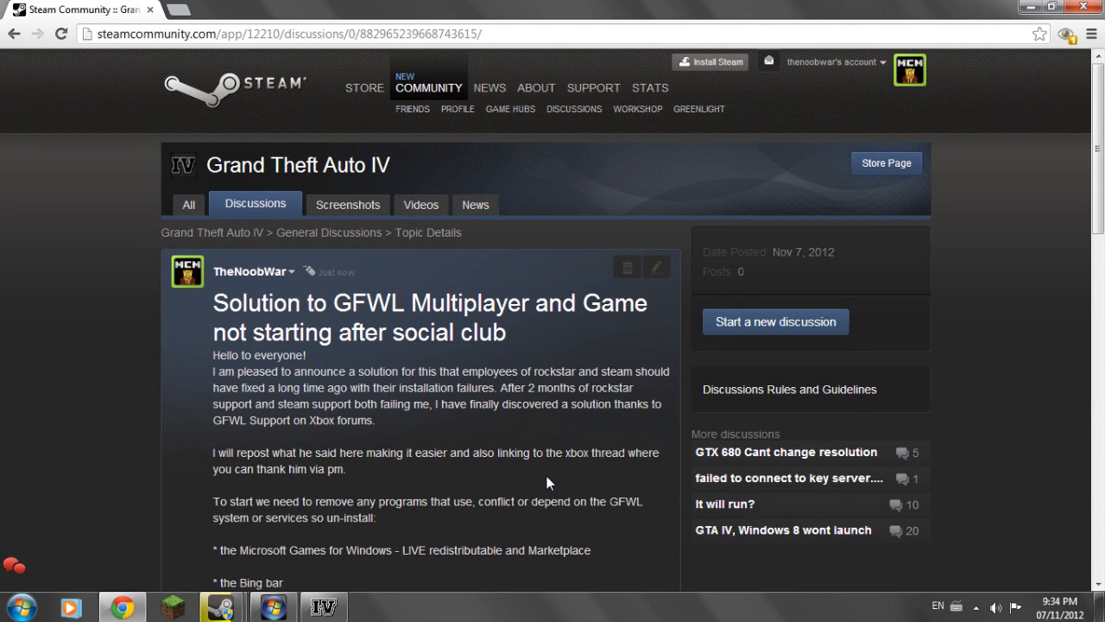
mouse_move(363, 385)
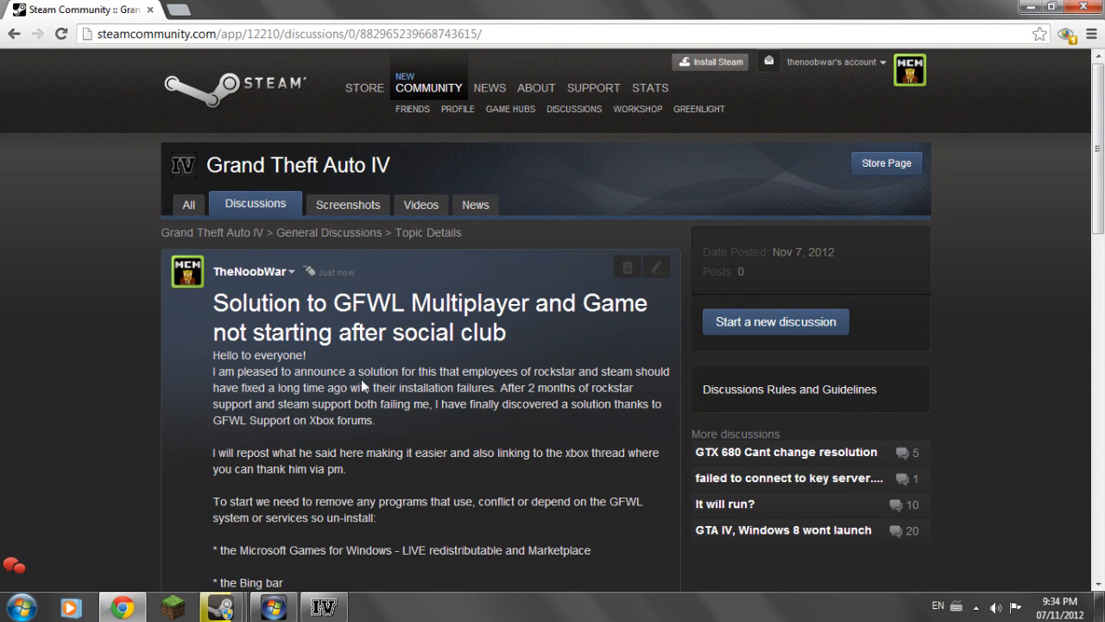
mouse_move(373, 360)
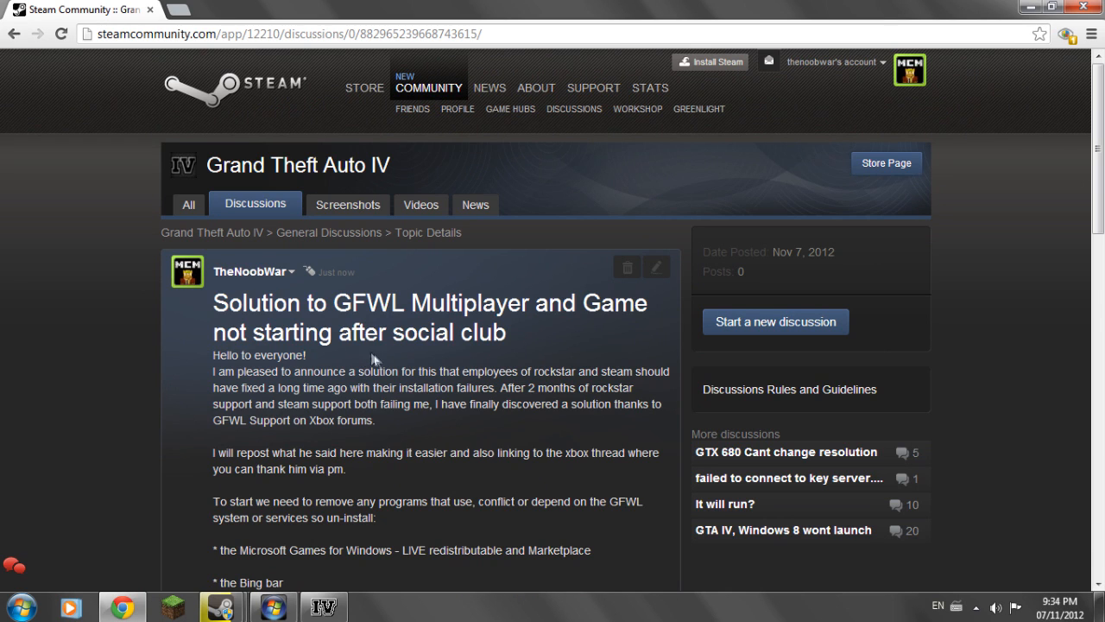
scroll("down", 3)
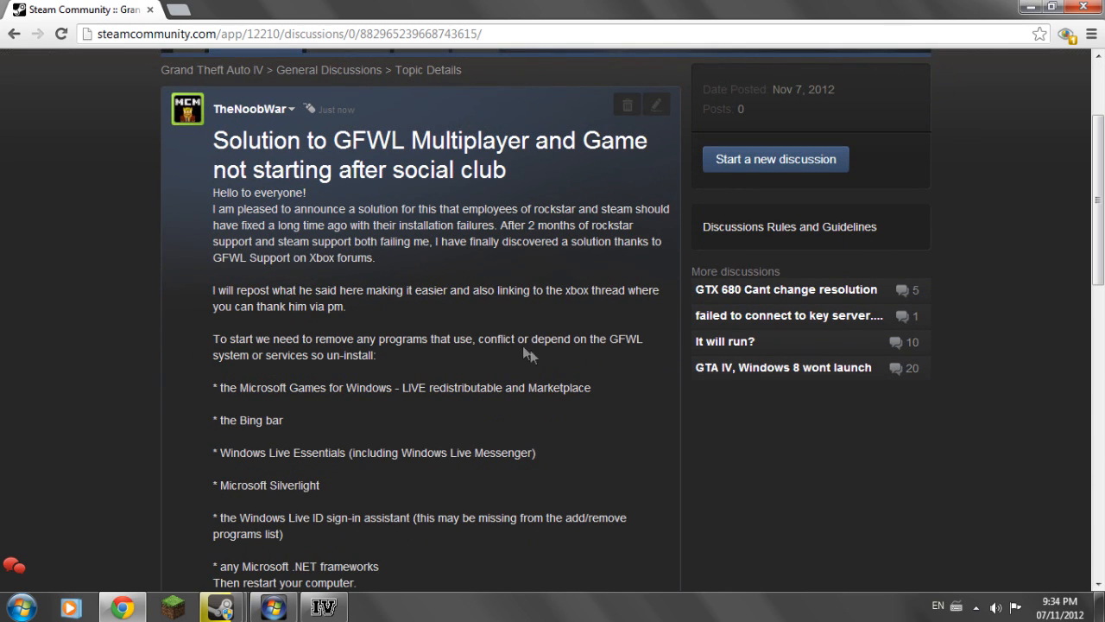
mouse_move(400, 424)
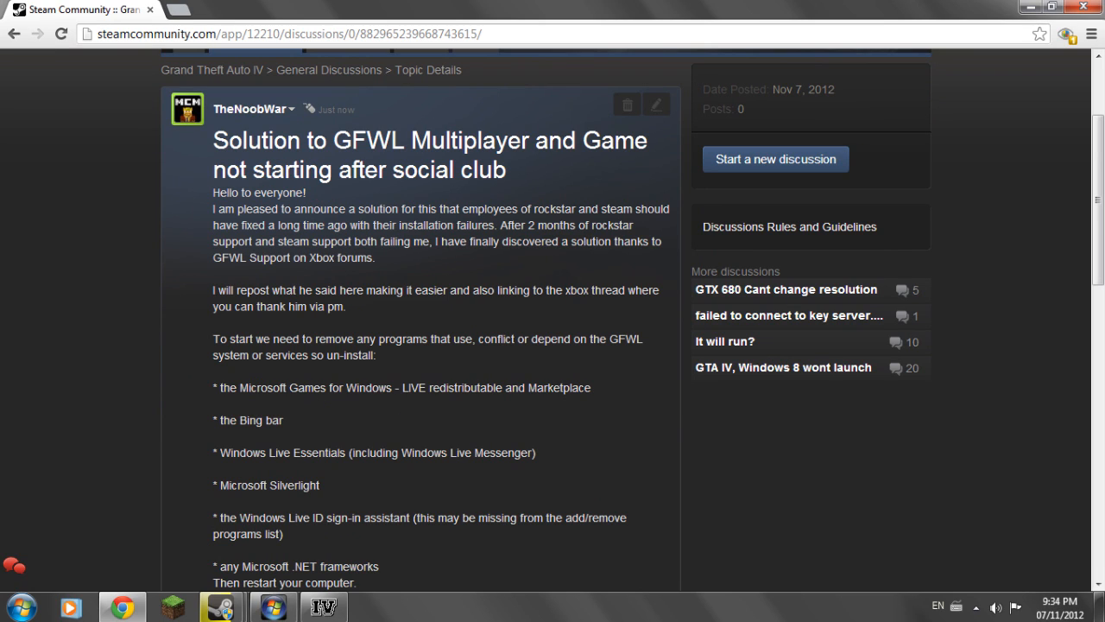
mouse_move(567, 401)
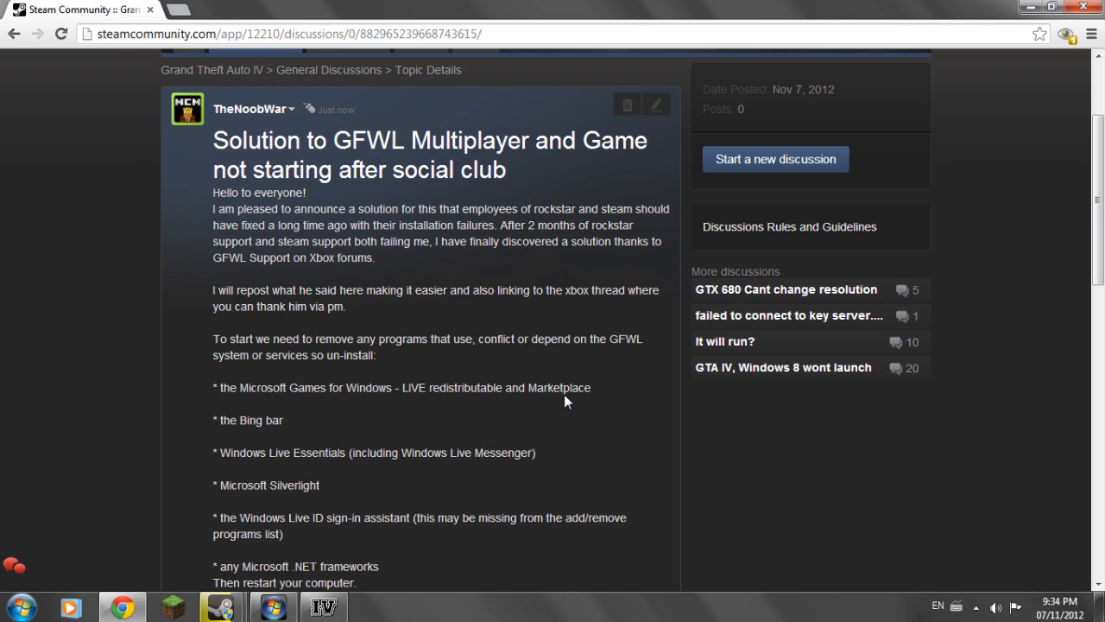
mouse_move(289, 426)
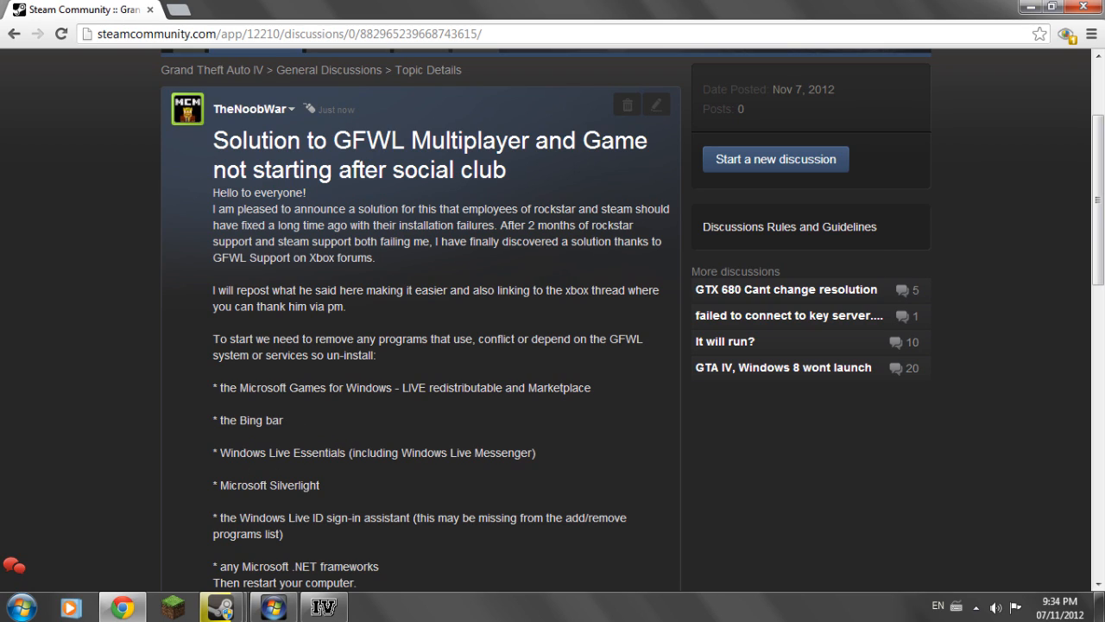
mouse_move(200, 398)
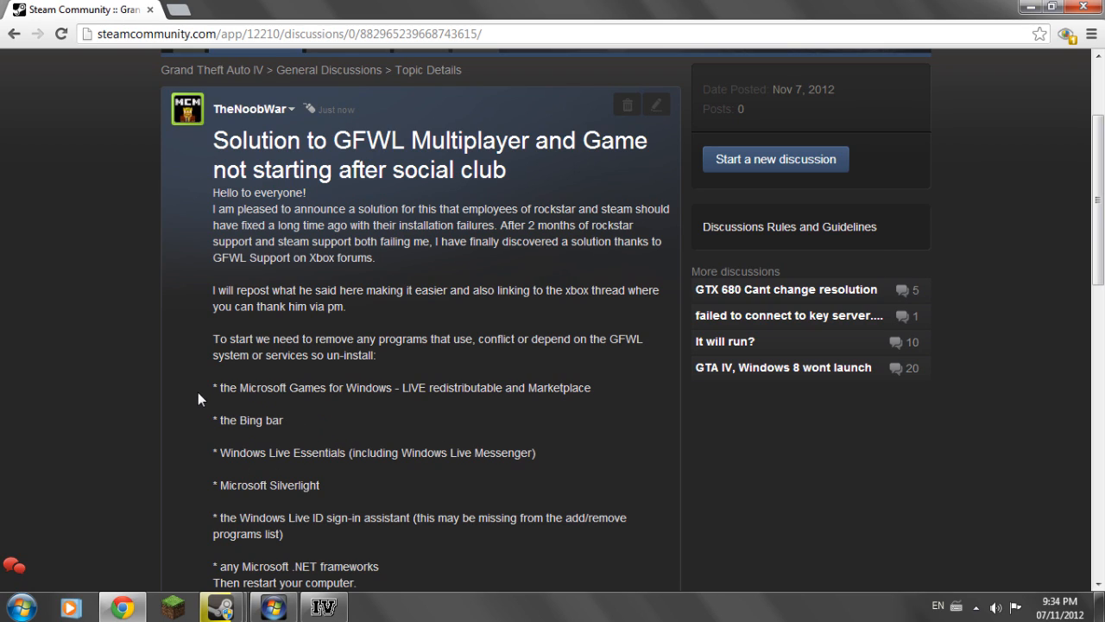
scroll("down", 3)
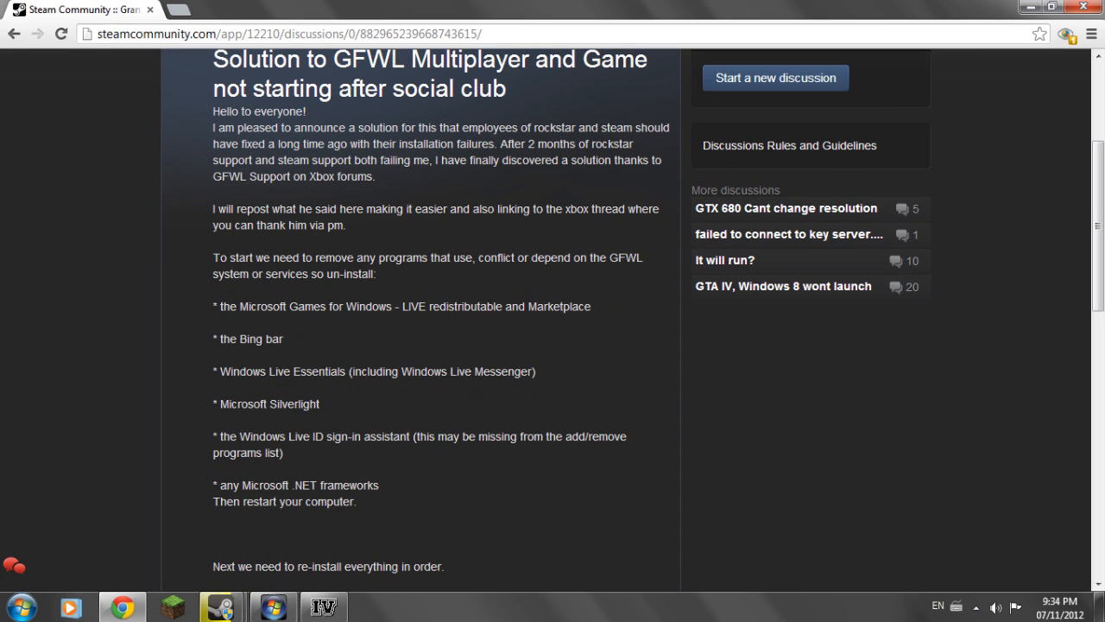
mouse_move(471, 455)
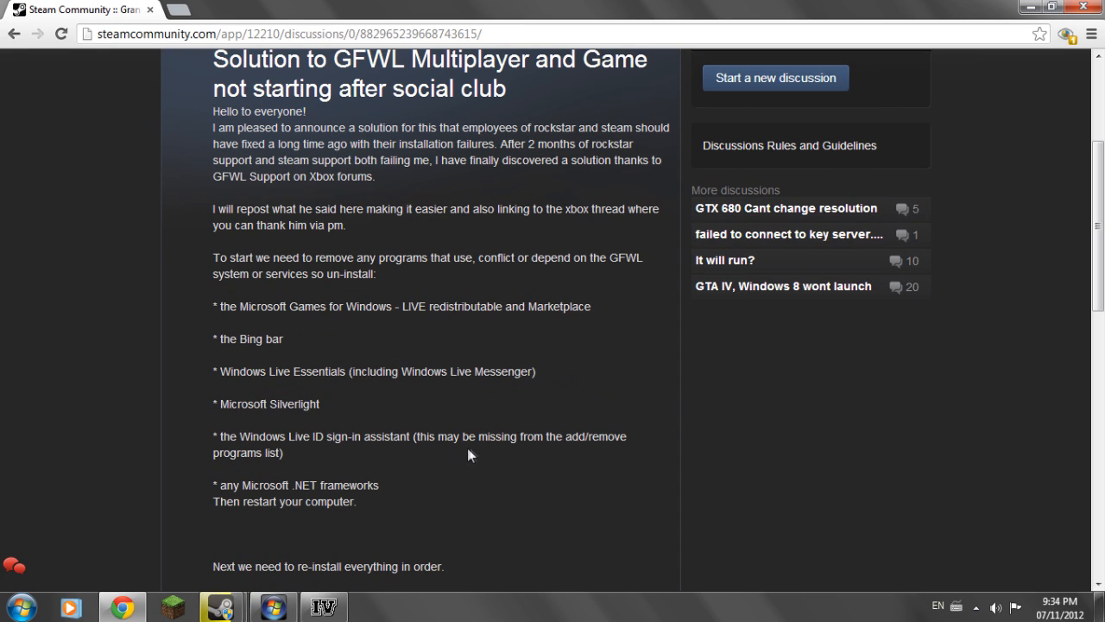
mouse_move(325, 451)
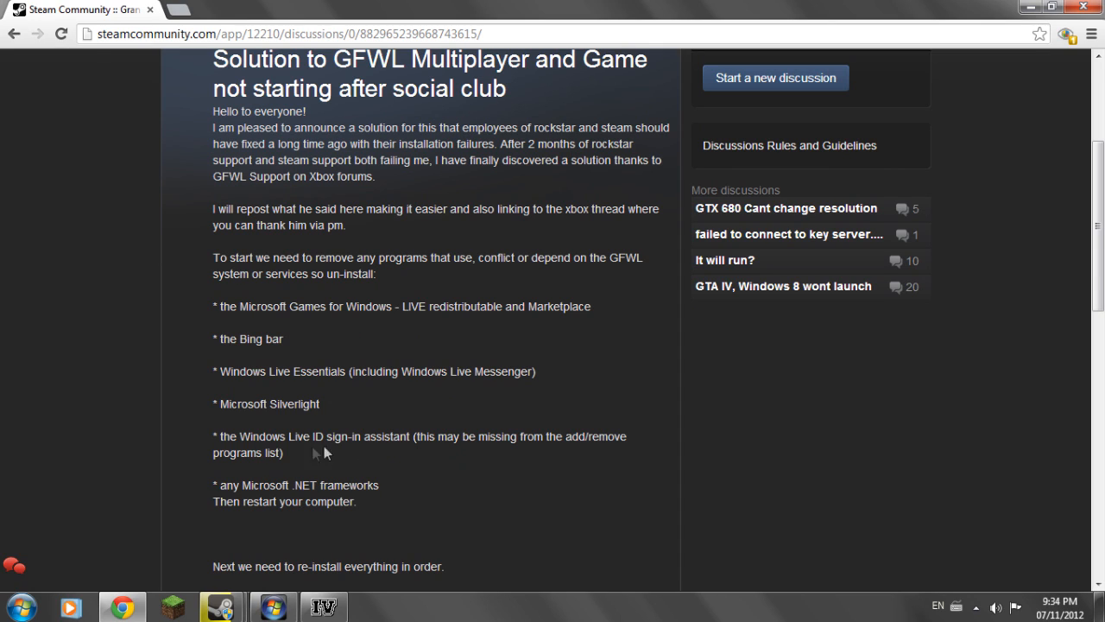
mouse_move(109, 533)
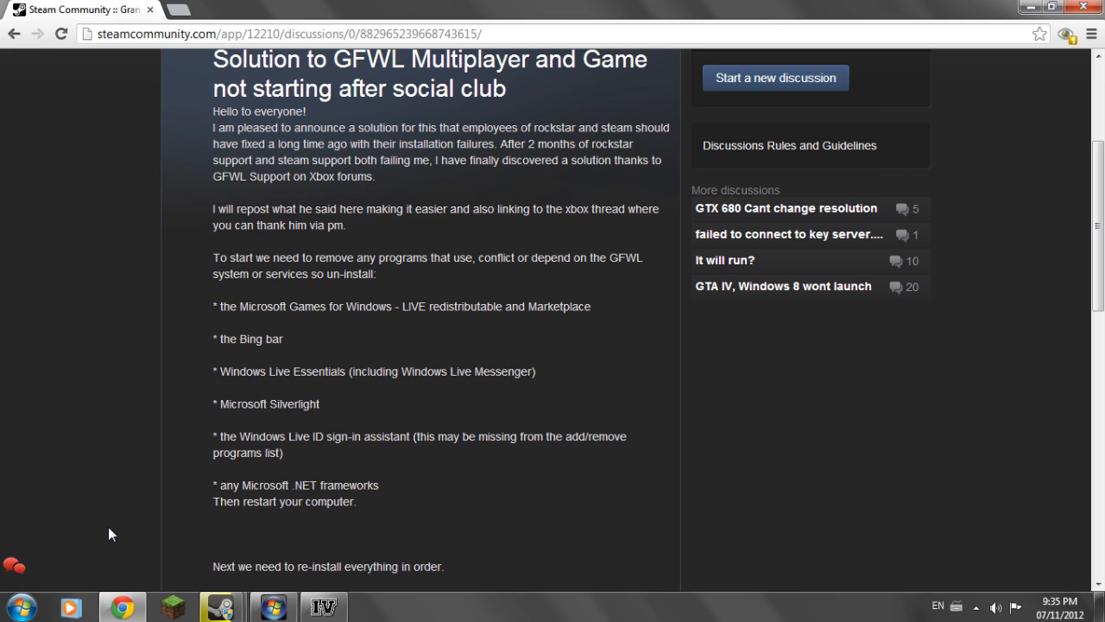
mouse_move(112, 514)
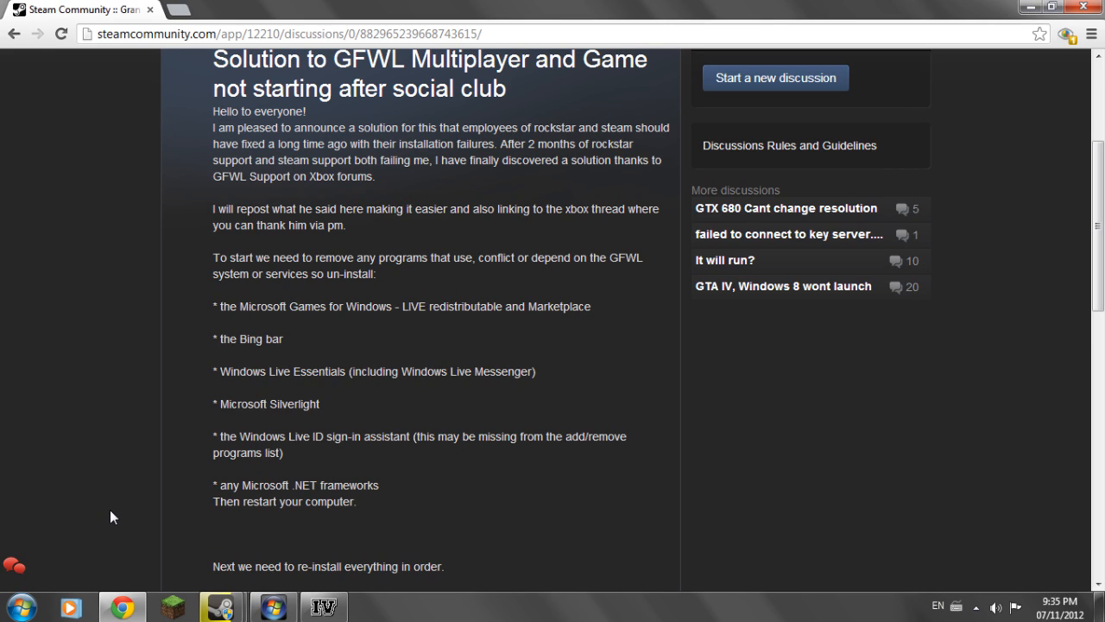
mouse_move(292, 517)
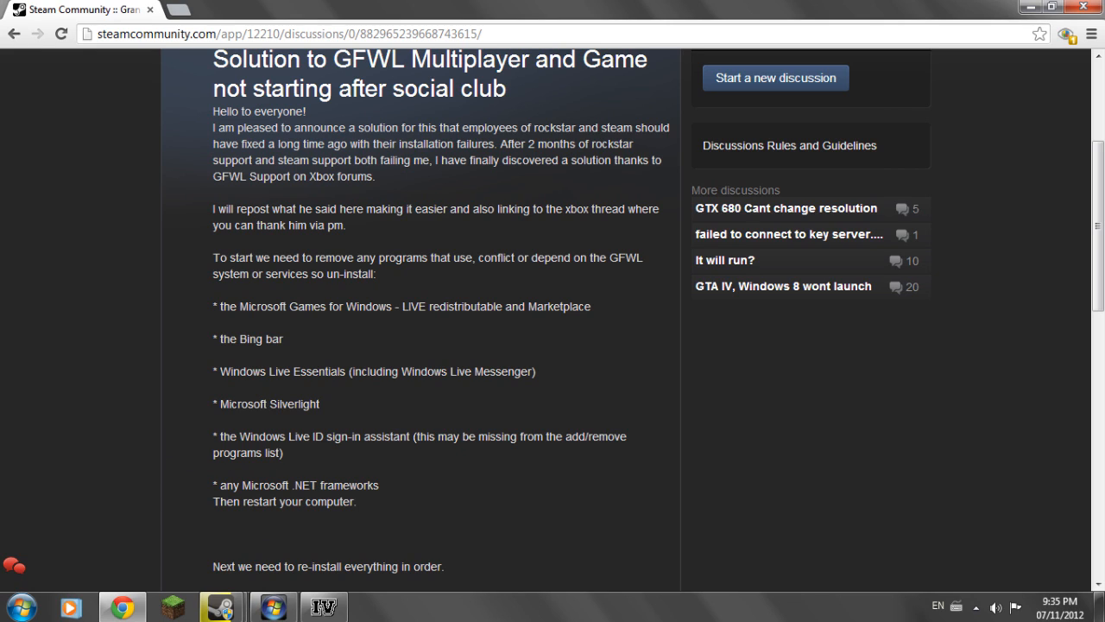
mouse_move(190, 370)
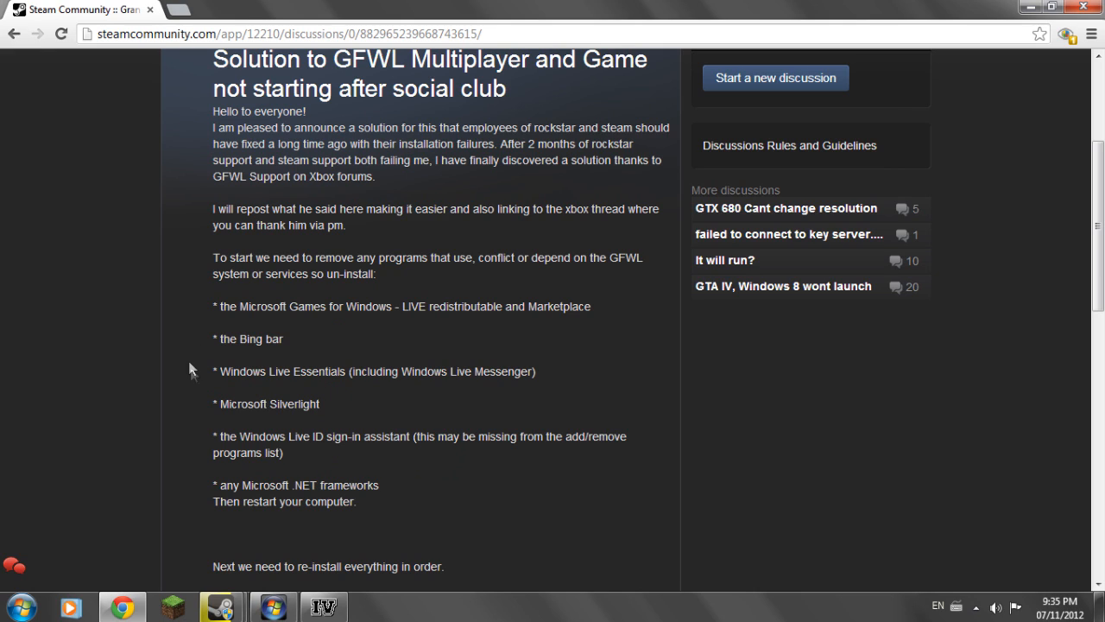
mouse_move(170, 261)
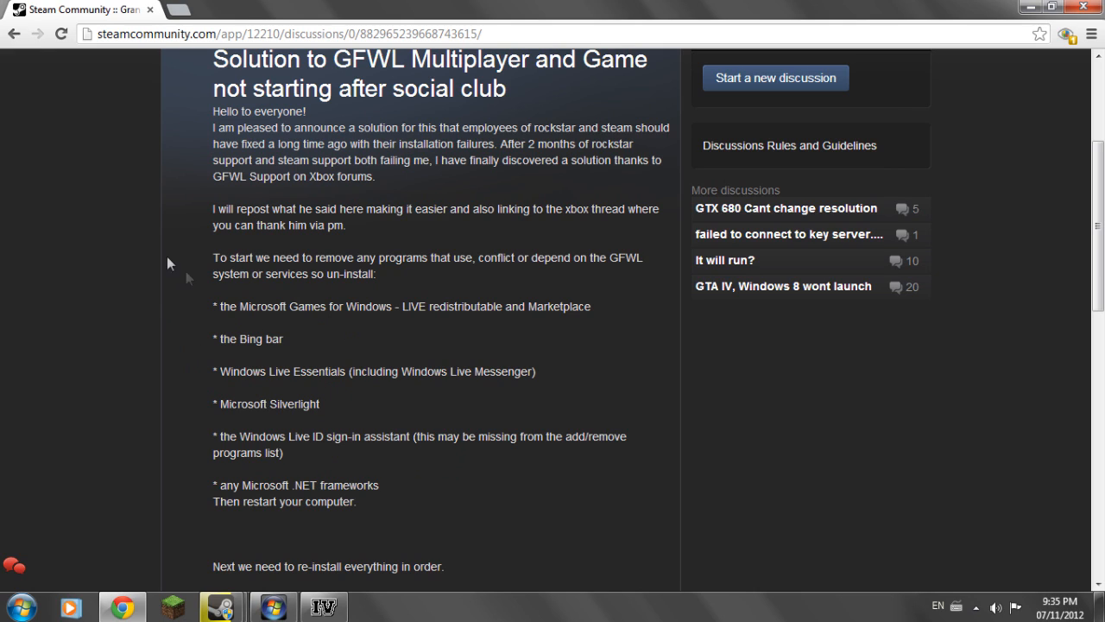
mouse_move(308, 403)
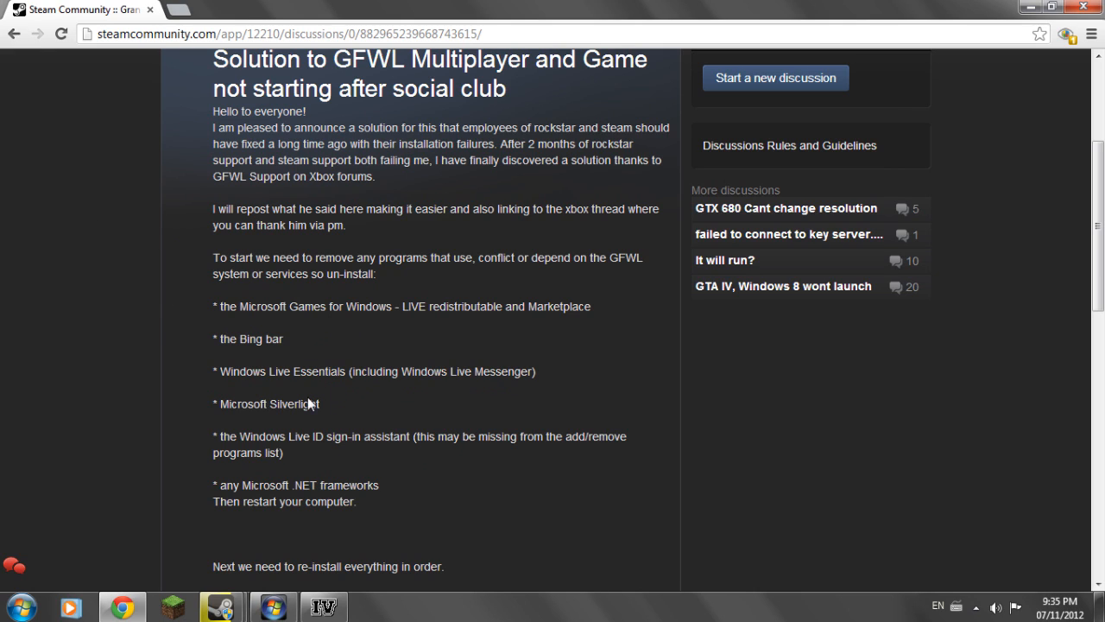
scroll("down", 3)
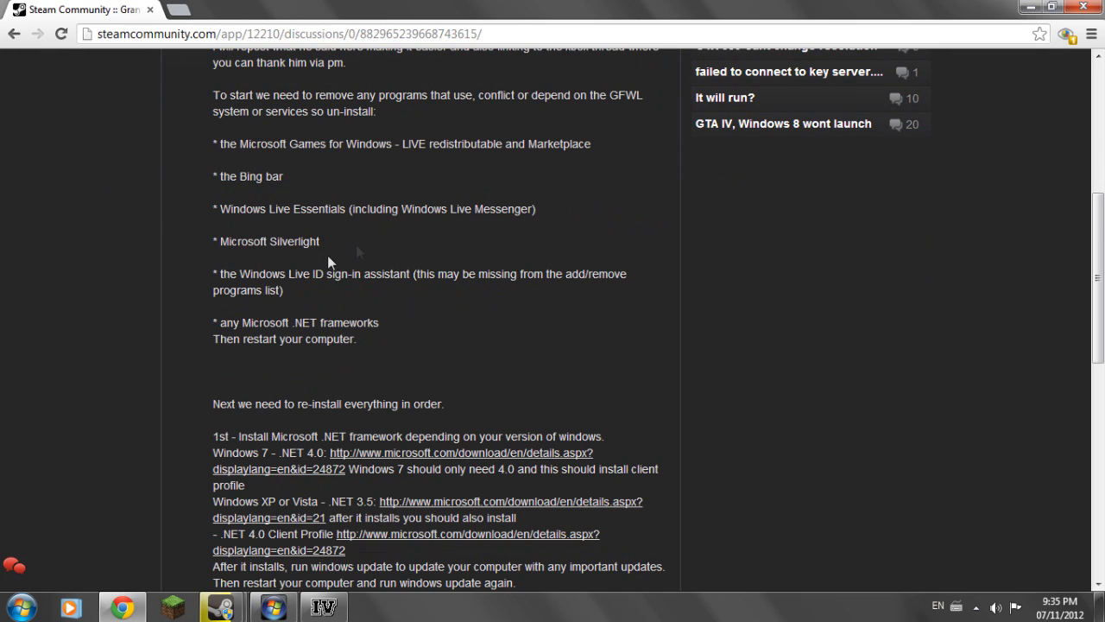
mouse_move(375, 352)
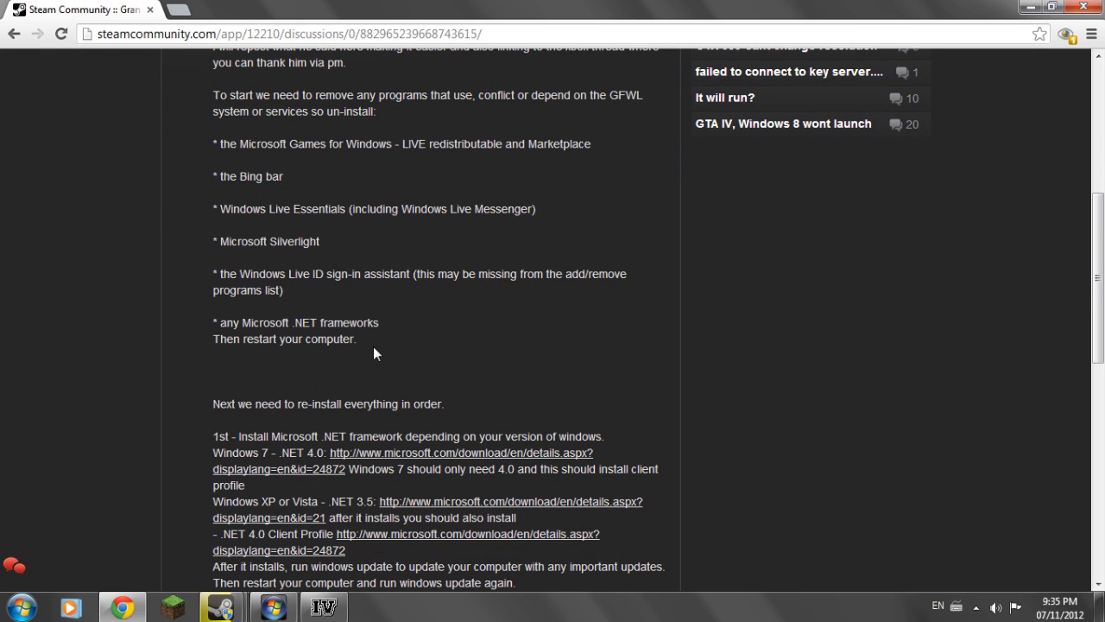
mouse_move(113, 499)
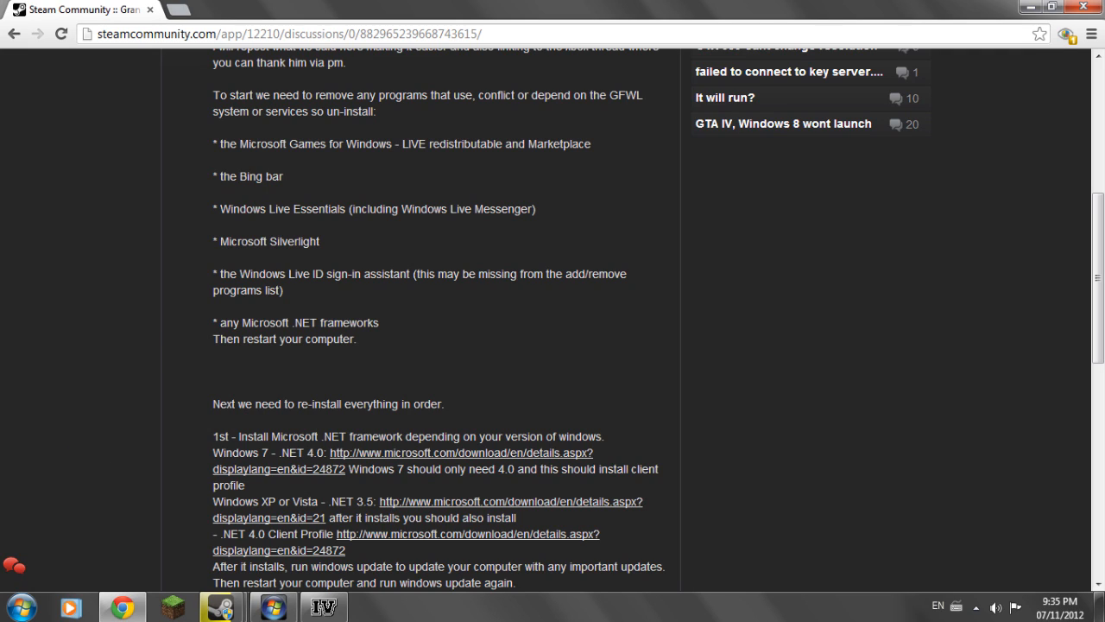
mouse_move(201, 400)
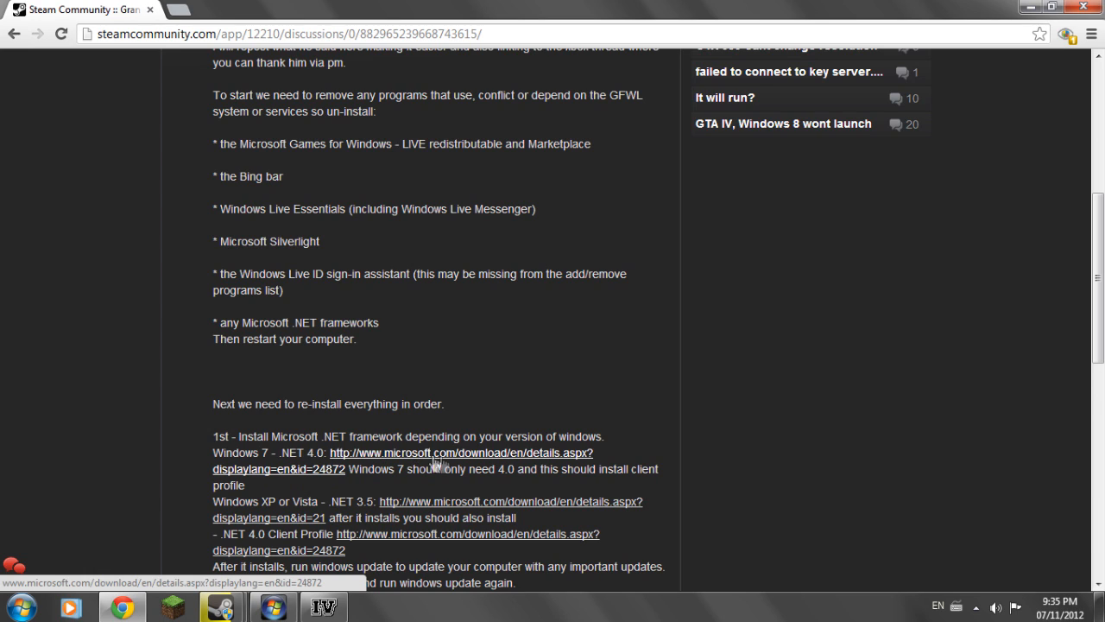
mouse_move(406, 508)
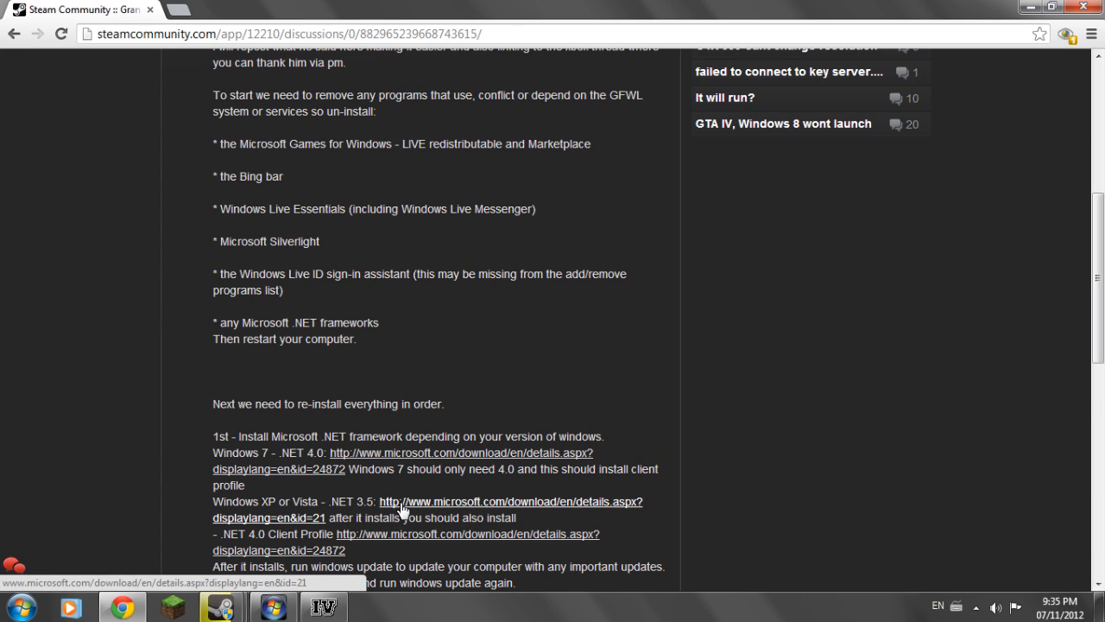
mouse_move(230, 430)
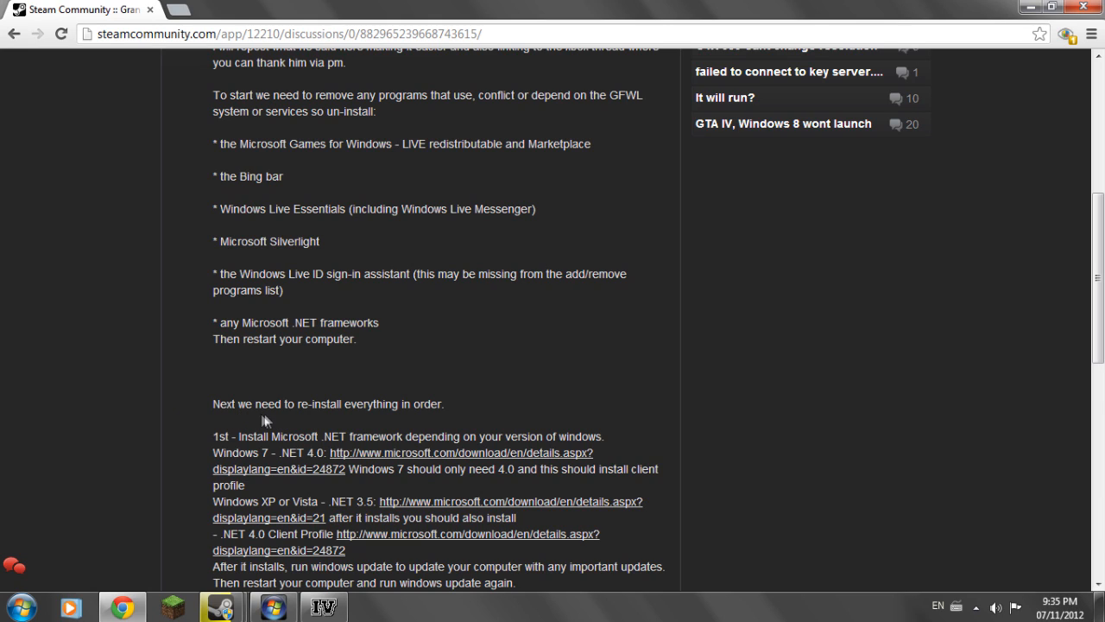
mouse_move(272, 517)
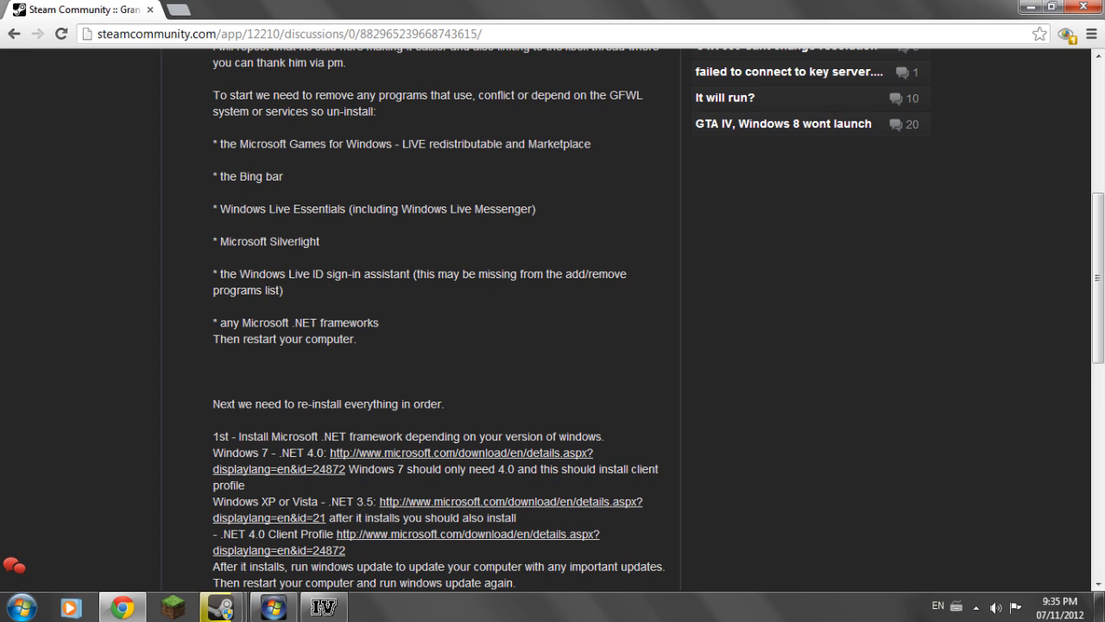
scroll("down", 3)
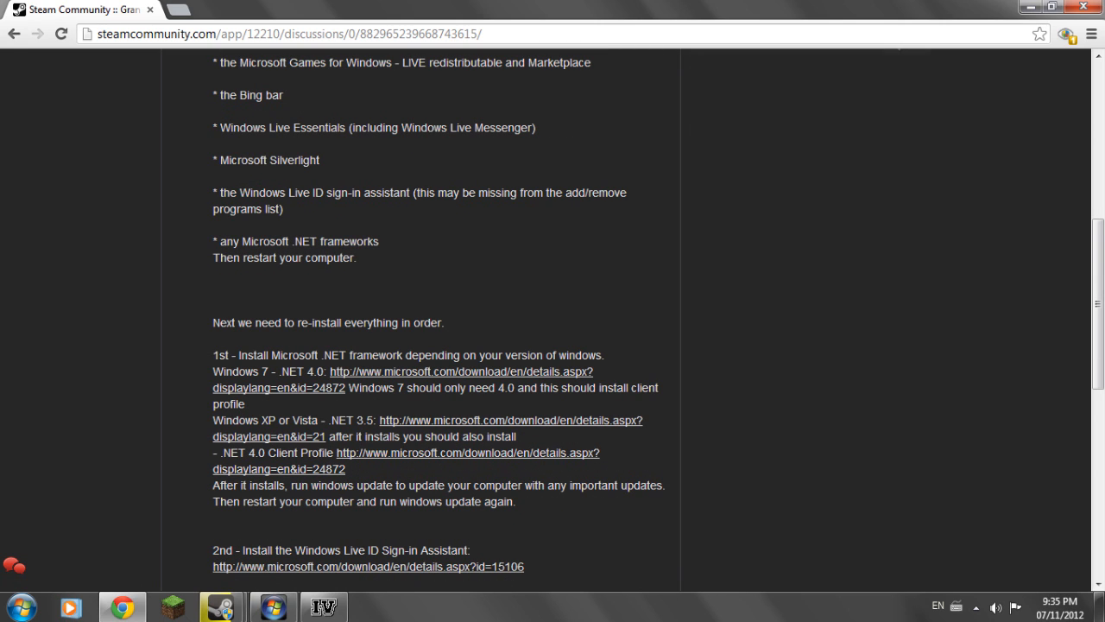
mouse_move(395, 432)
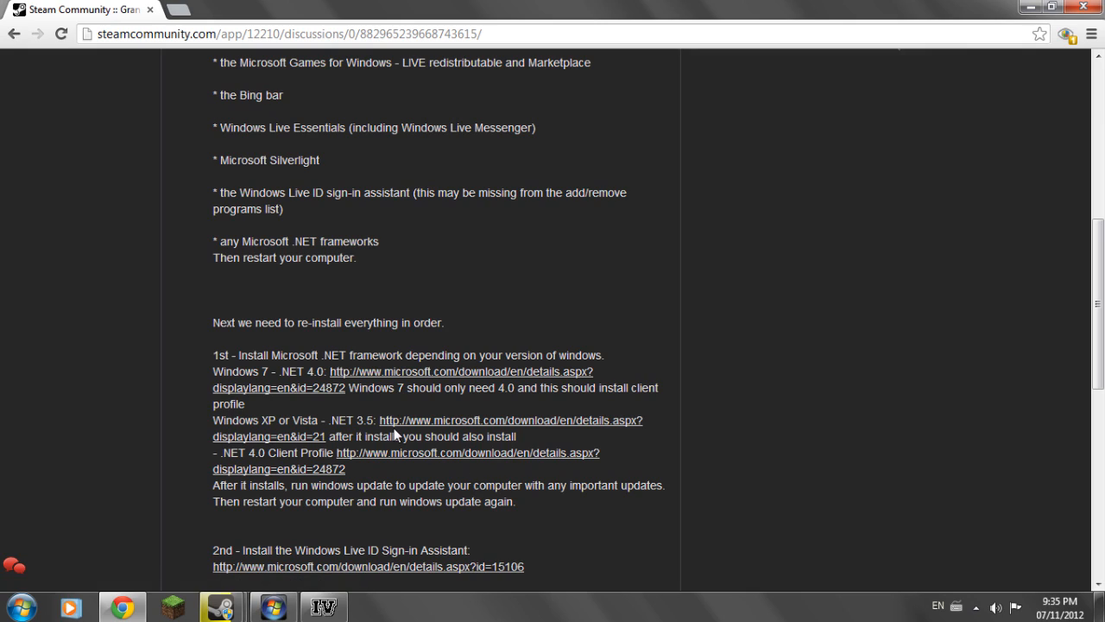
mouse_move(56, 429)
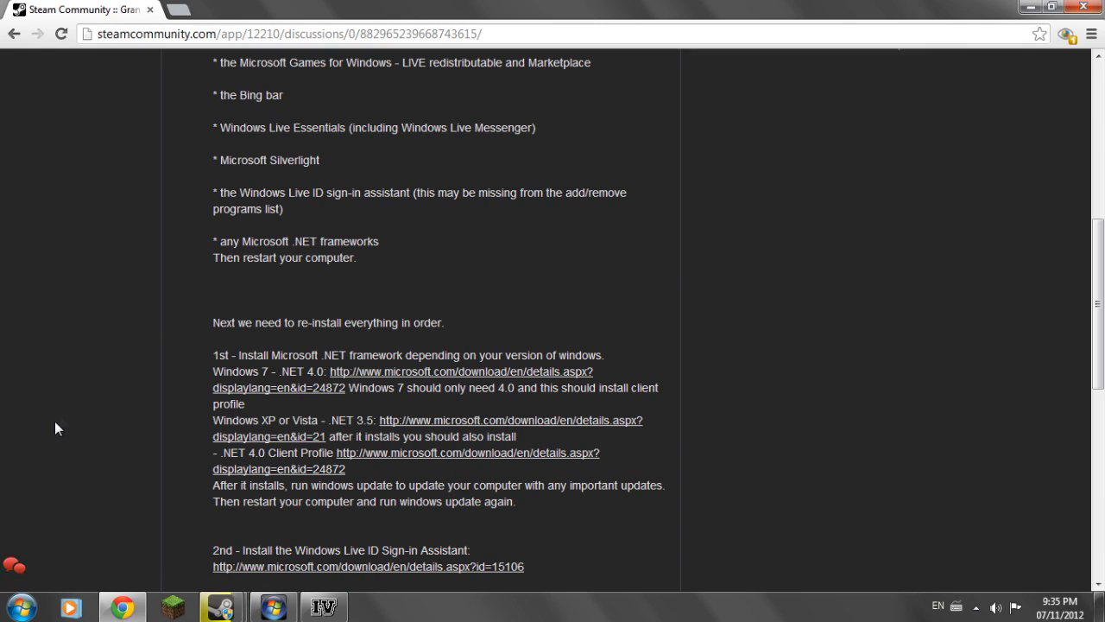
mouse_move(97, 442)
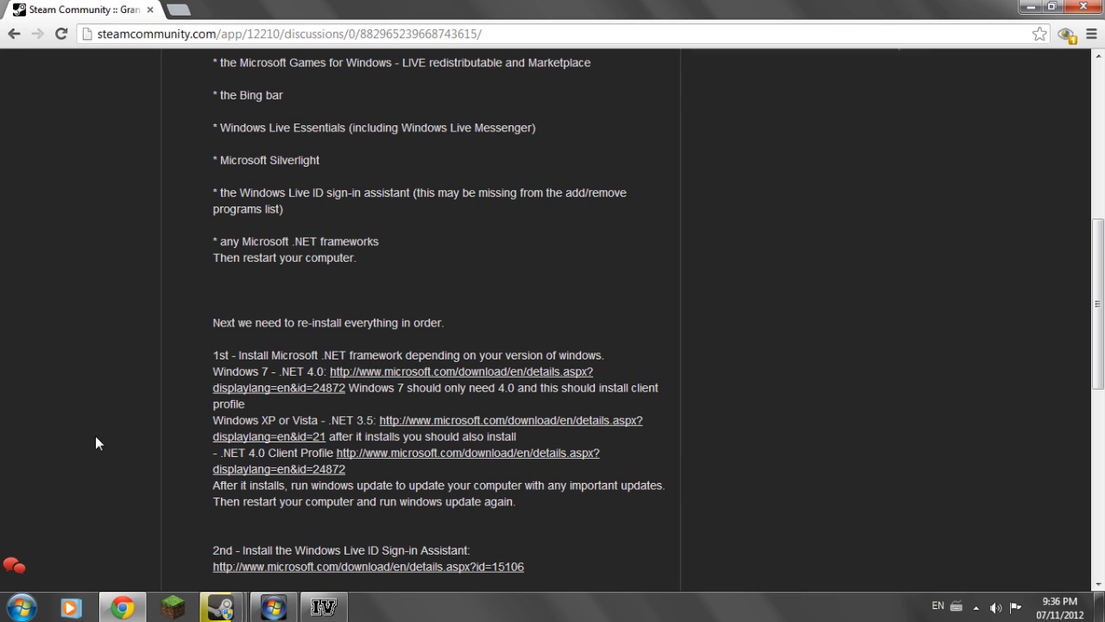
mouse_move(104, 453)
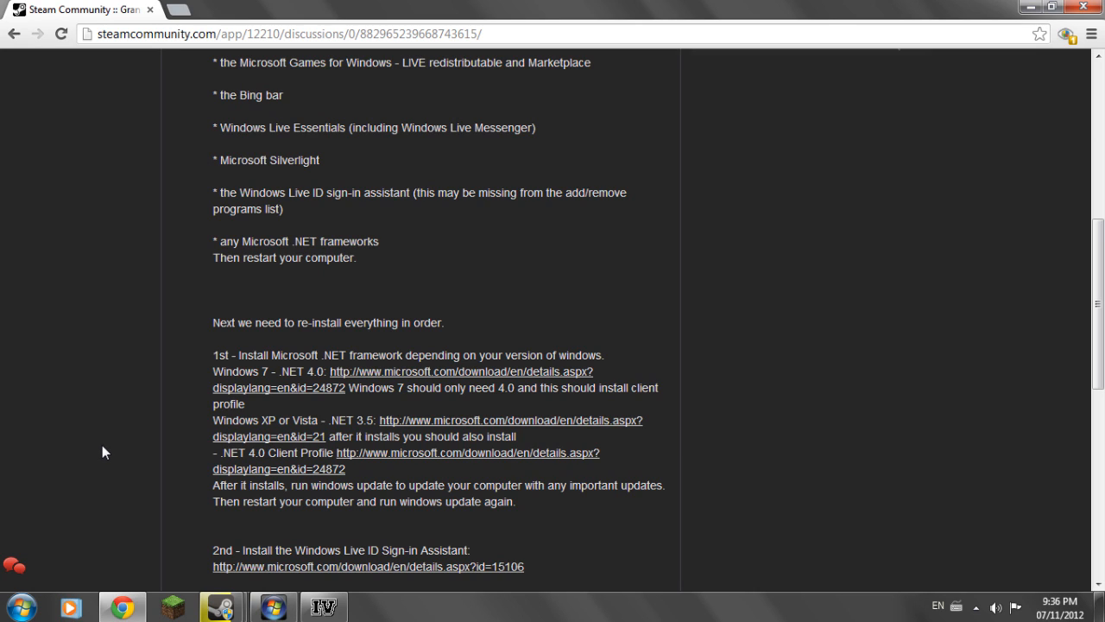
scroll("down", 3)
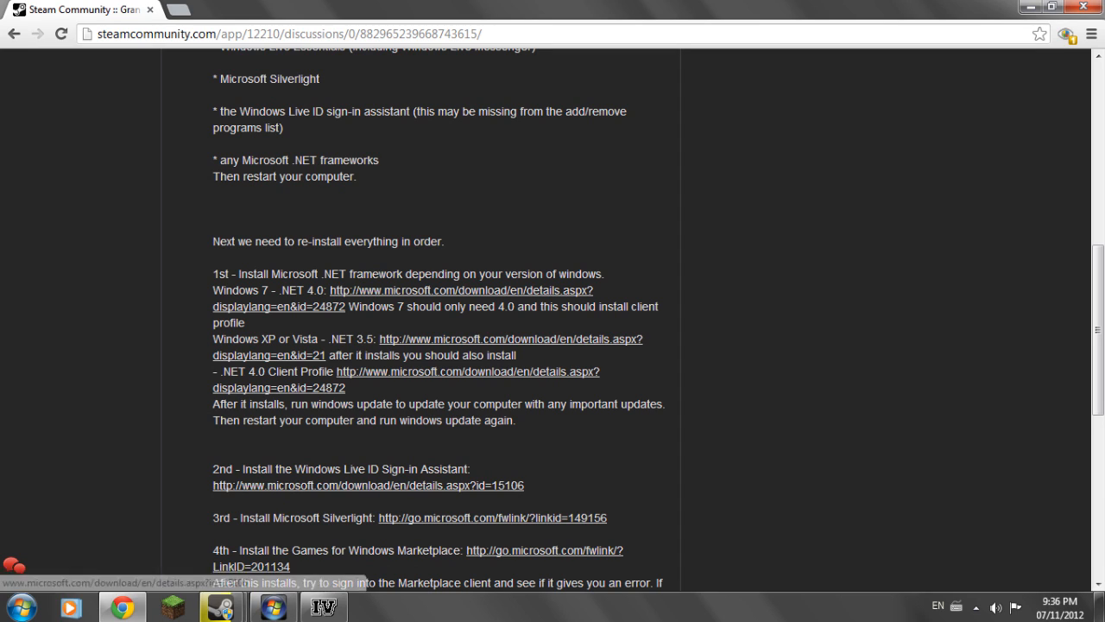
mouse_move(508, 461)
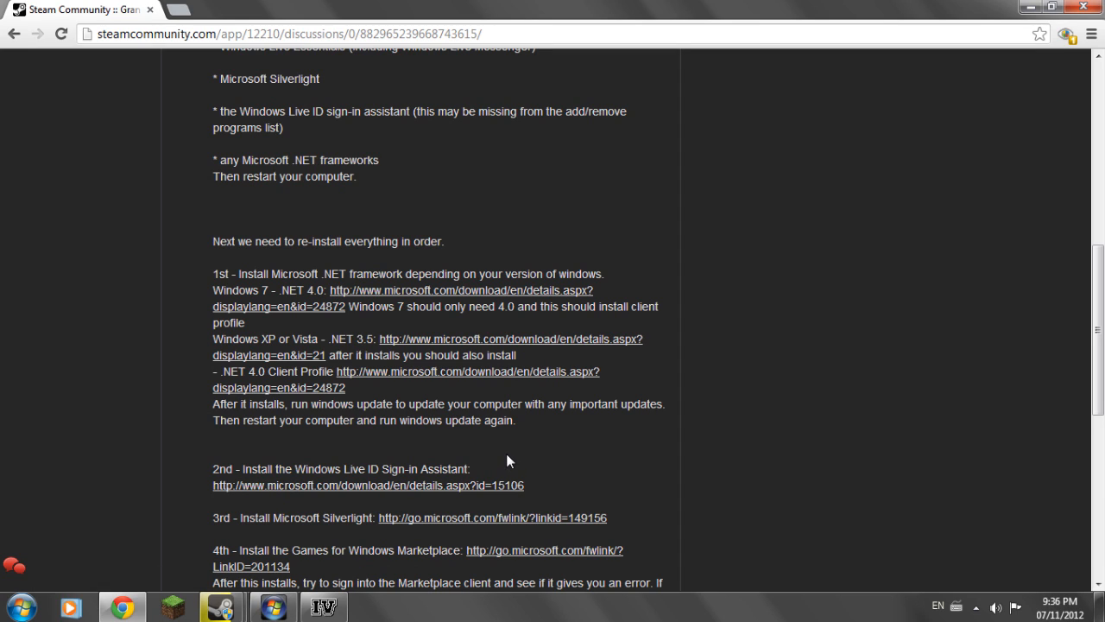
mouse_move(463, 419)
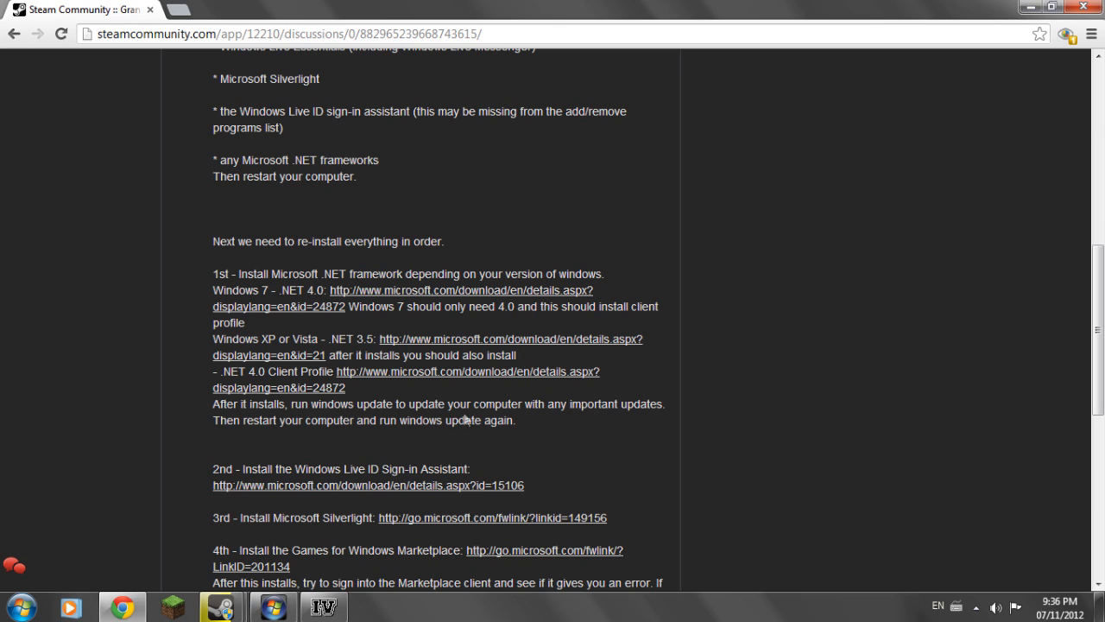
mouse_move(481, 467)
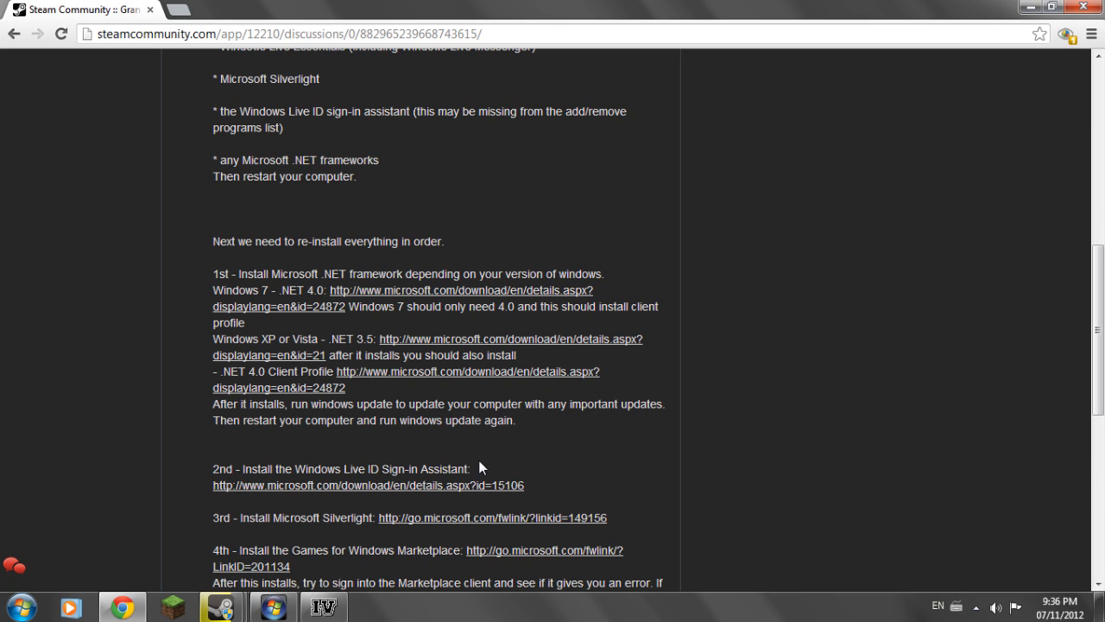
scroll("down", 3)
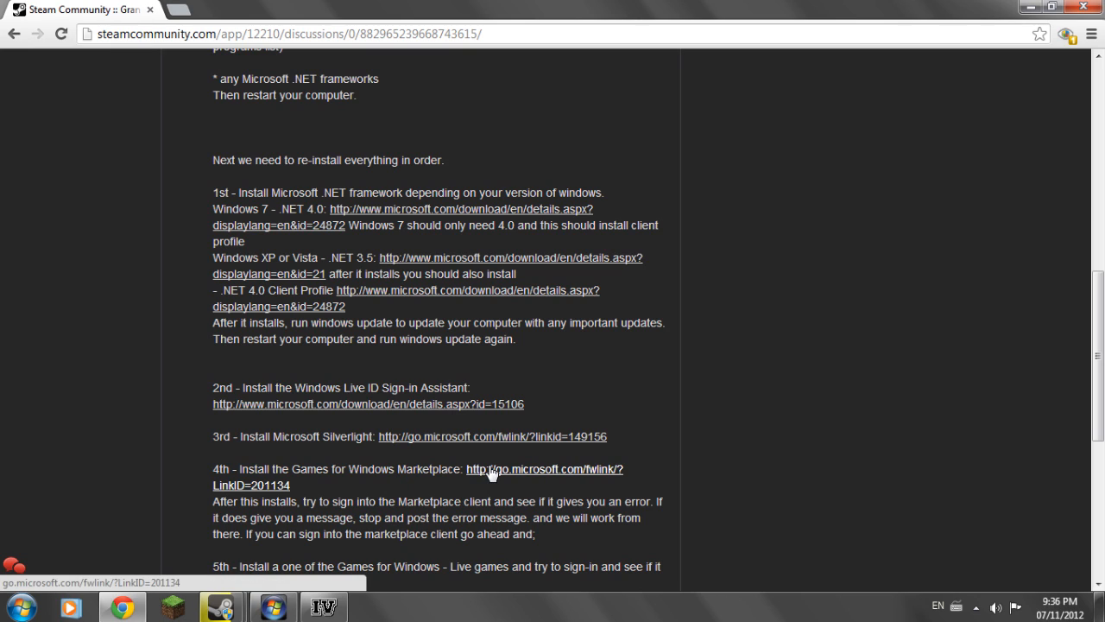
mouse_move(59, 436)
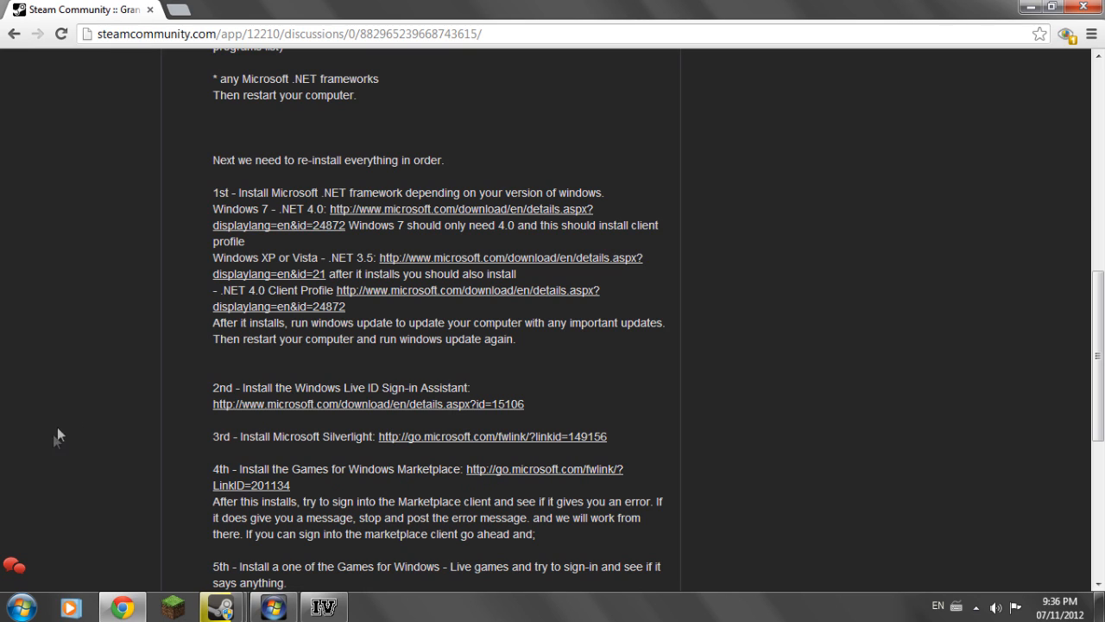
mouse_move(120, 528)
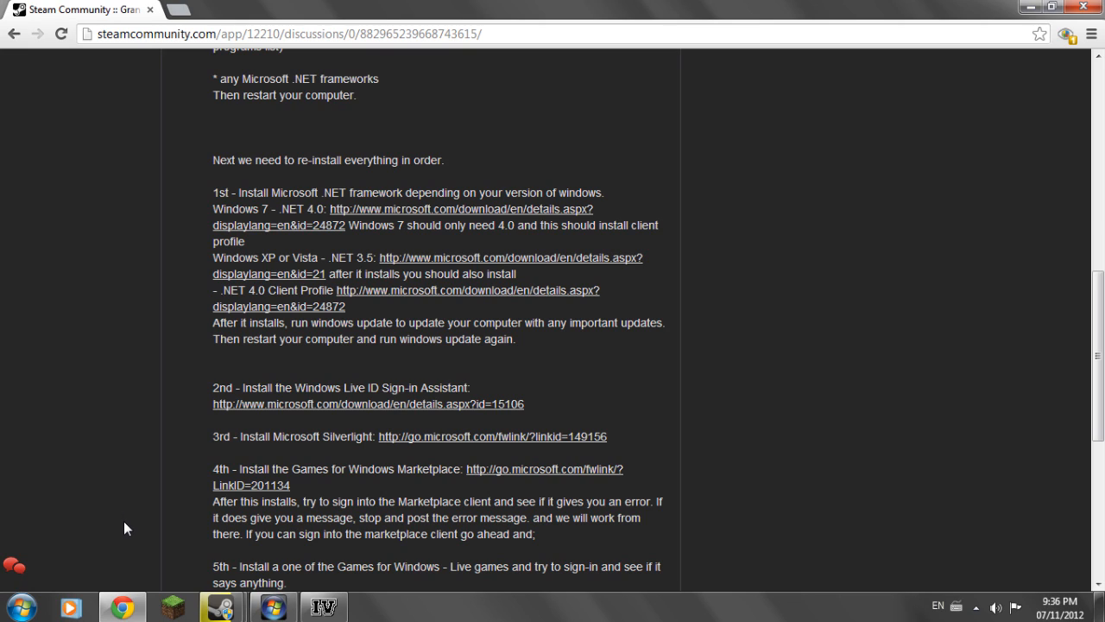
mouse_move(247, 465)
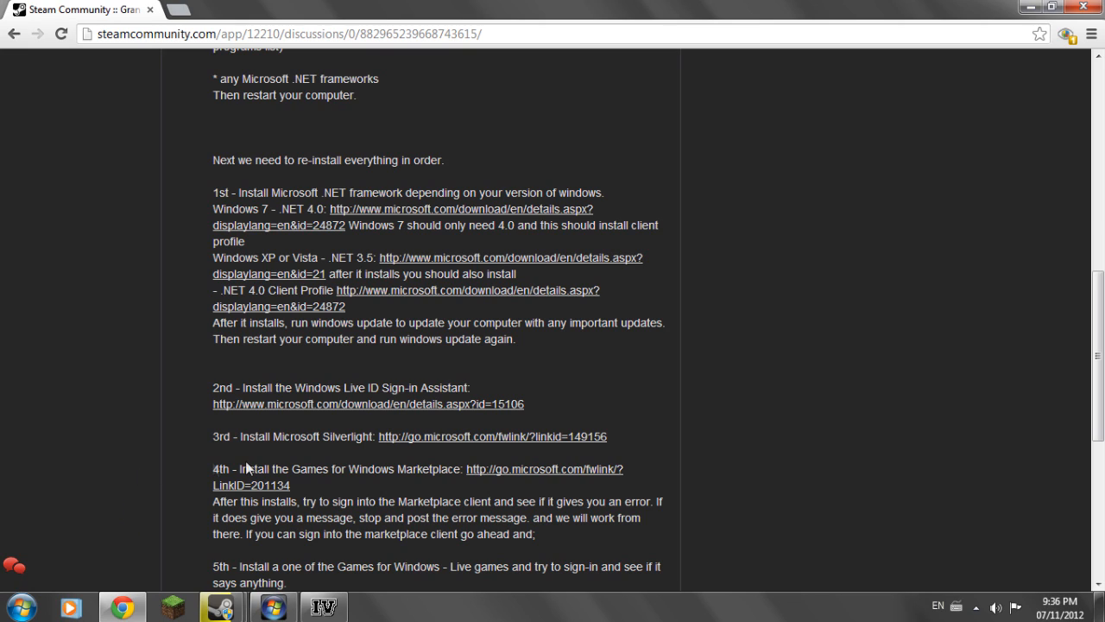
mouse_move(287, 518)
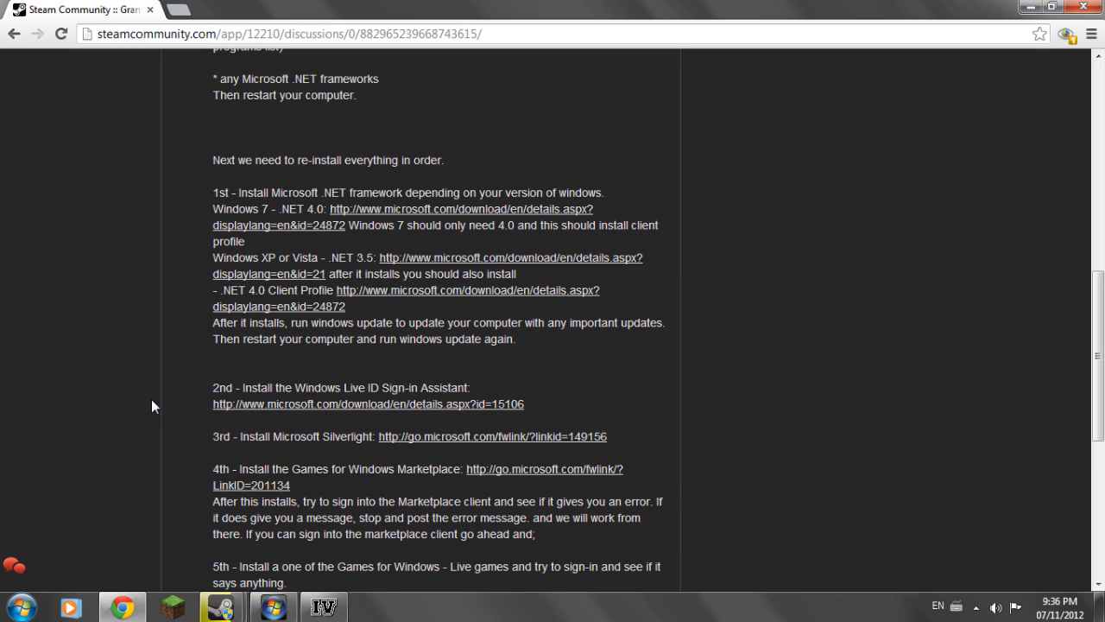
scroll("down", 3)
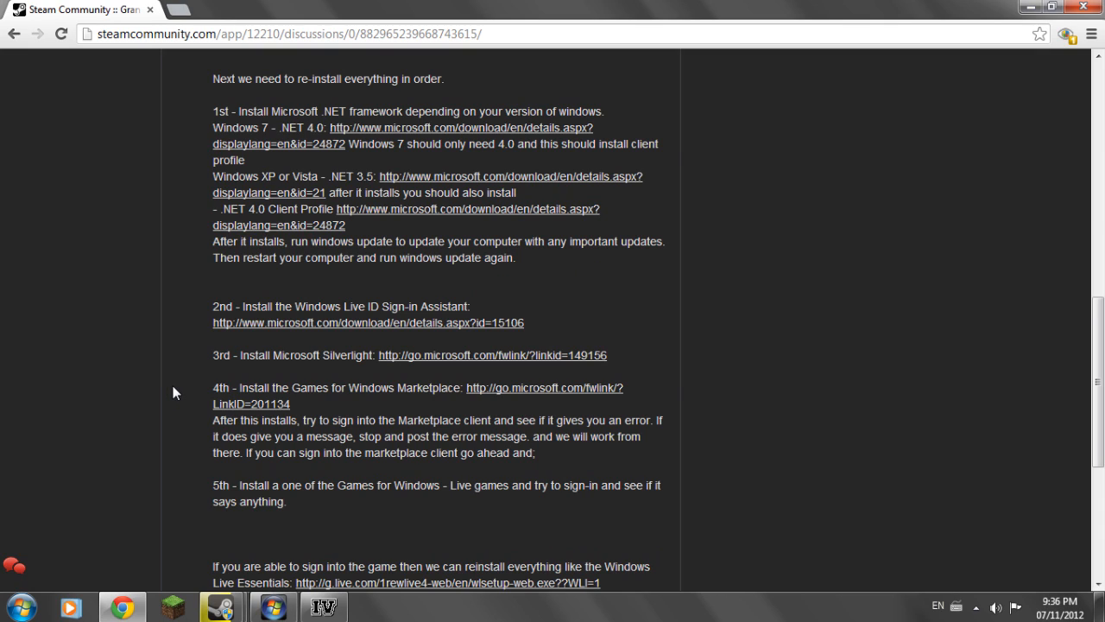
mouse_move(295, 501)
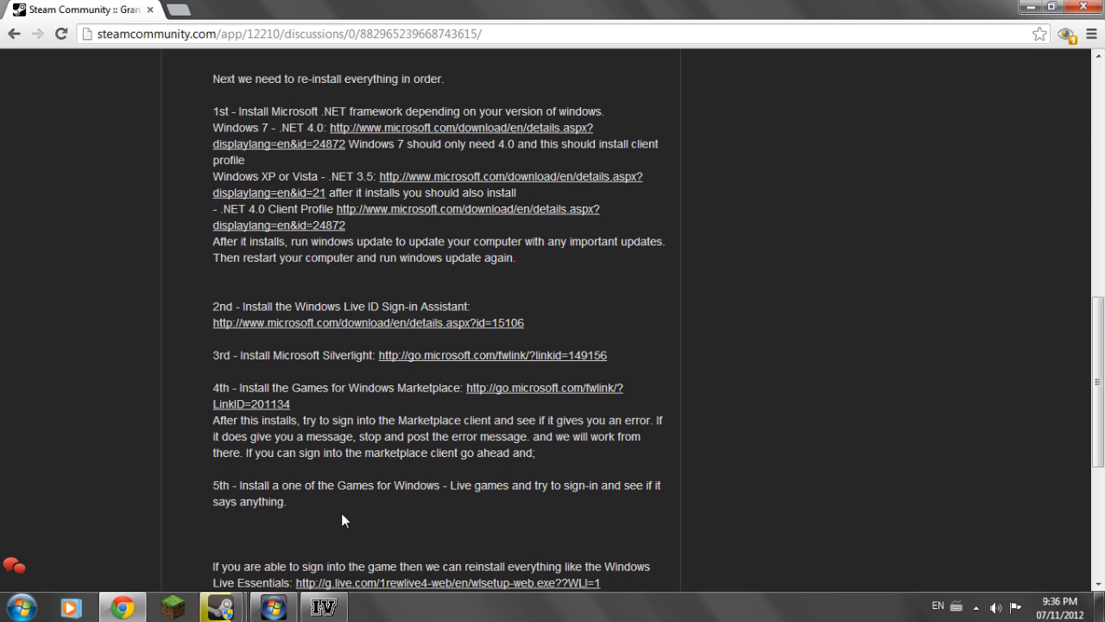
mouse_move(289, 507)
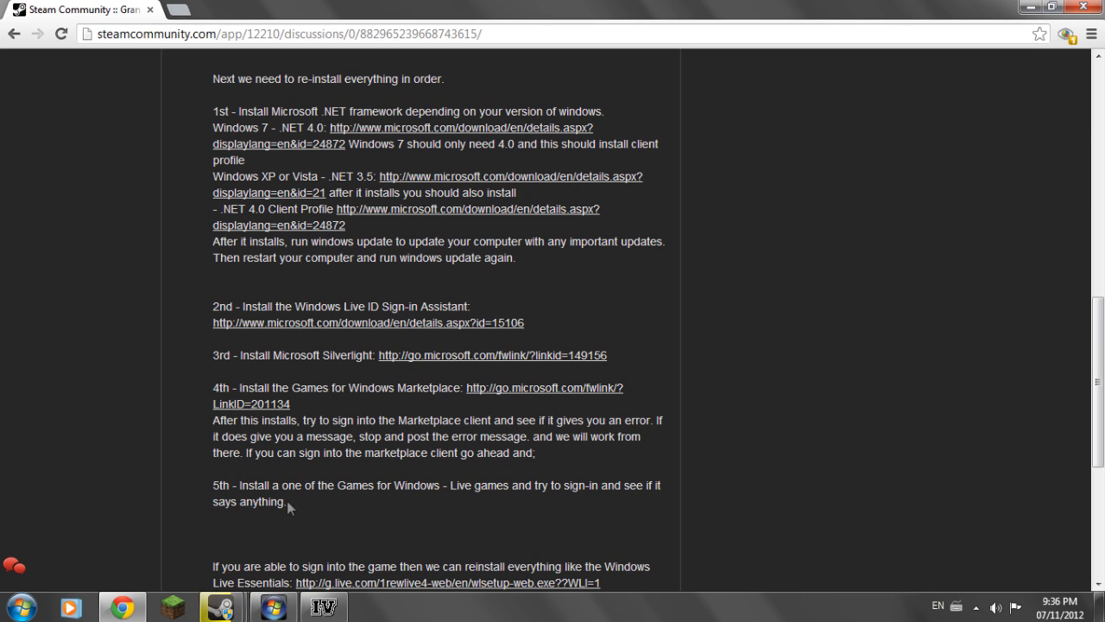
scroll("down", 3)
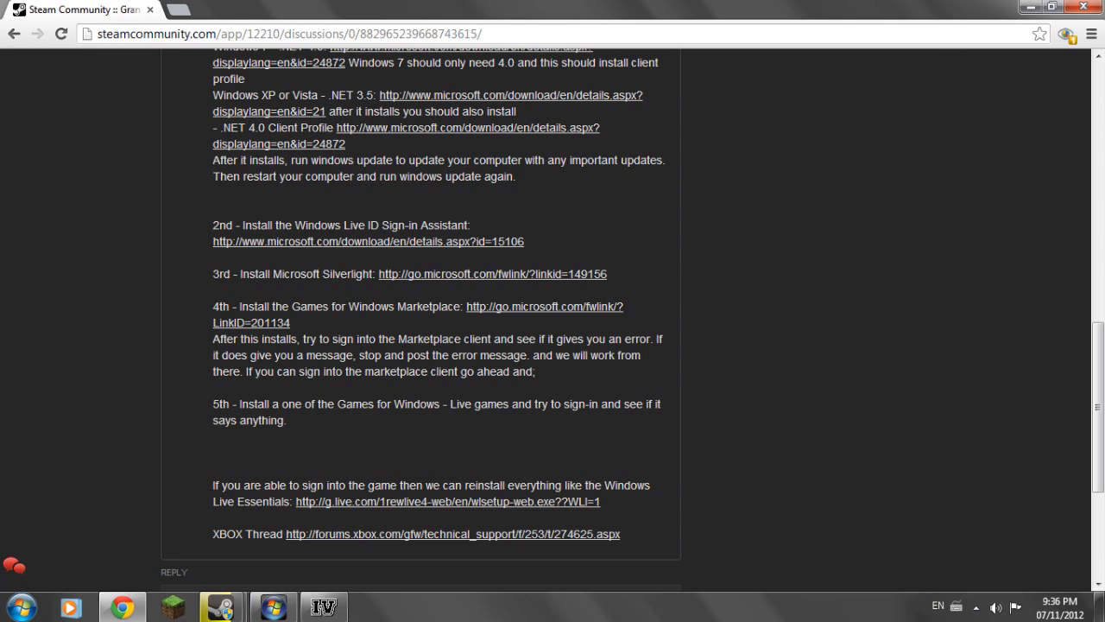
mouse_move(170, 573)
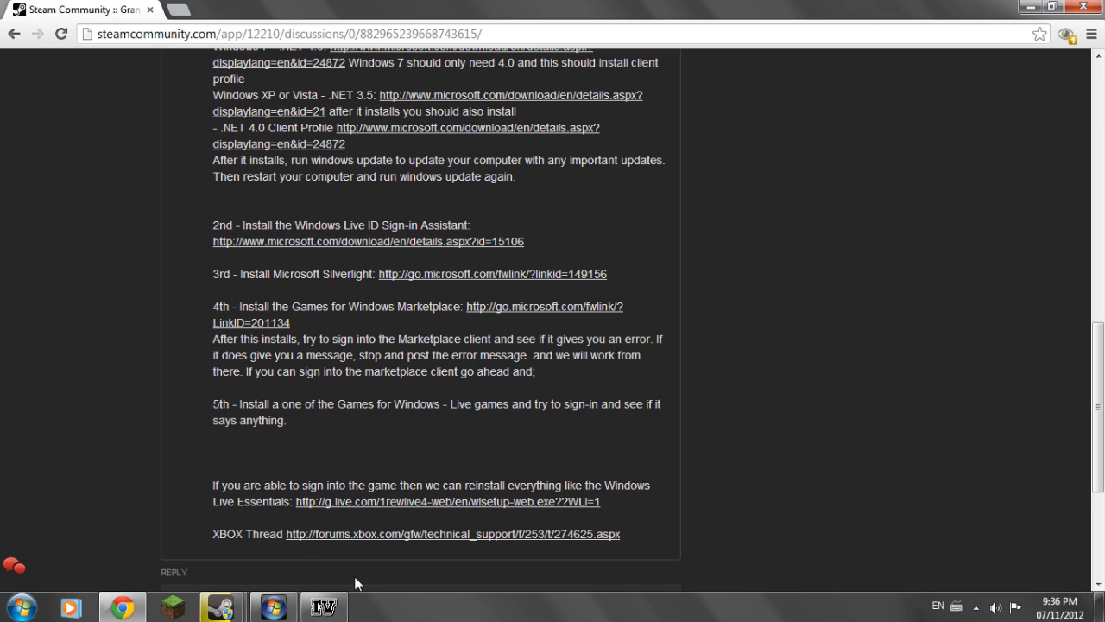
mouse_move(45, 510)
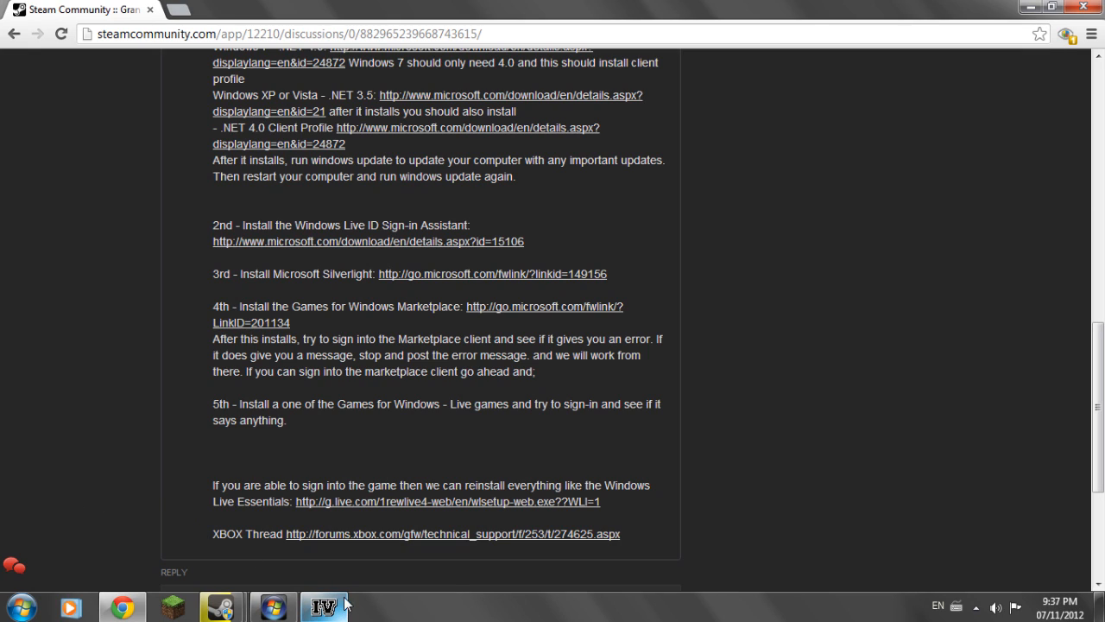
mouse_move(344, 607)
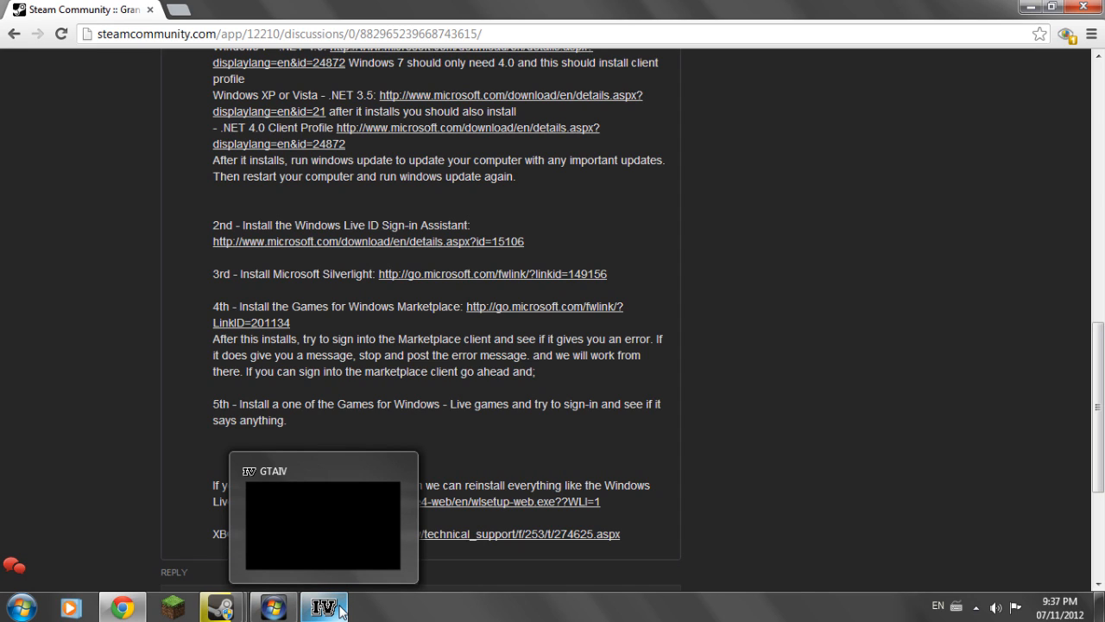
mouse_move(167, 482)
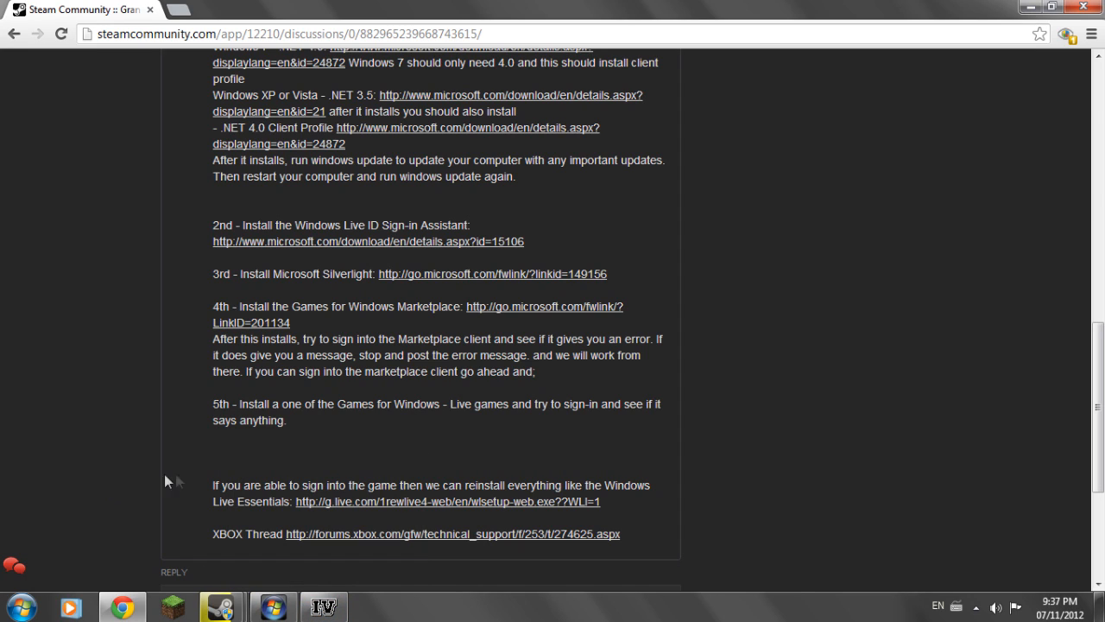
mouse_move(192, 477)
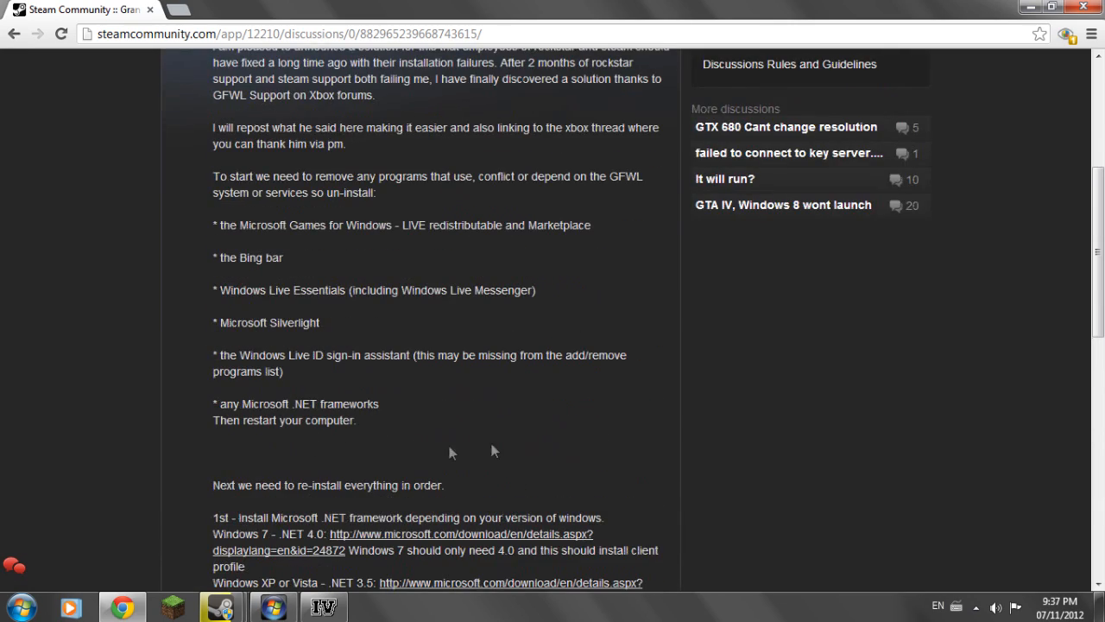
scroll("up", 3)
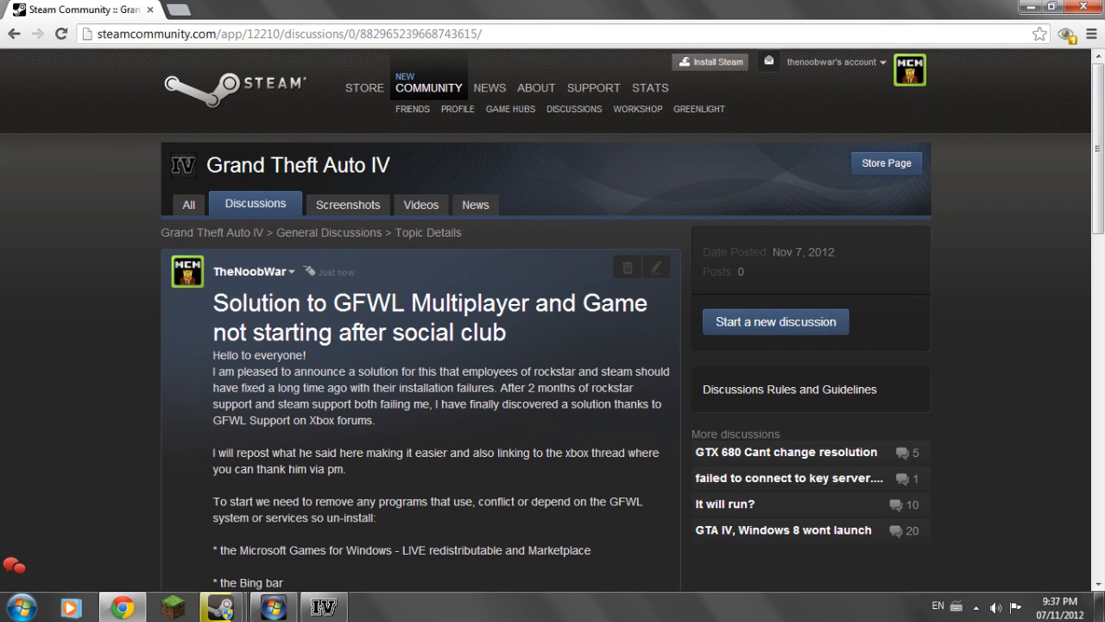
mouse_move(142, 478)
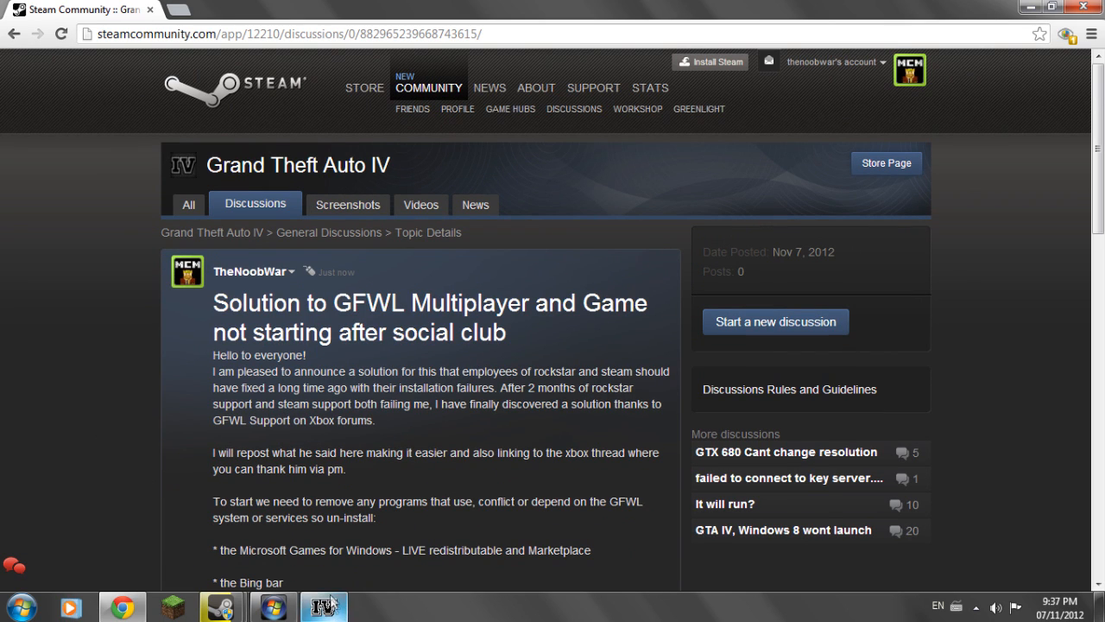
mouse_move(133, 501)
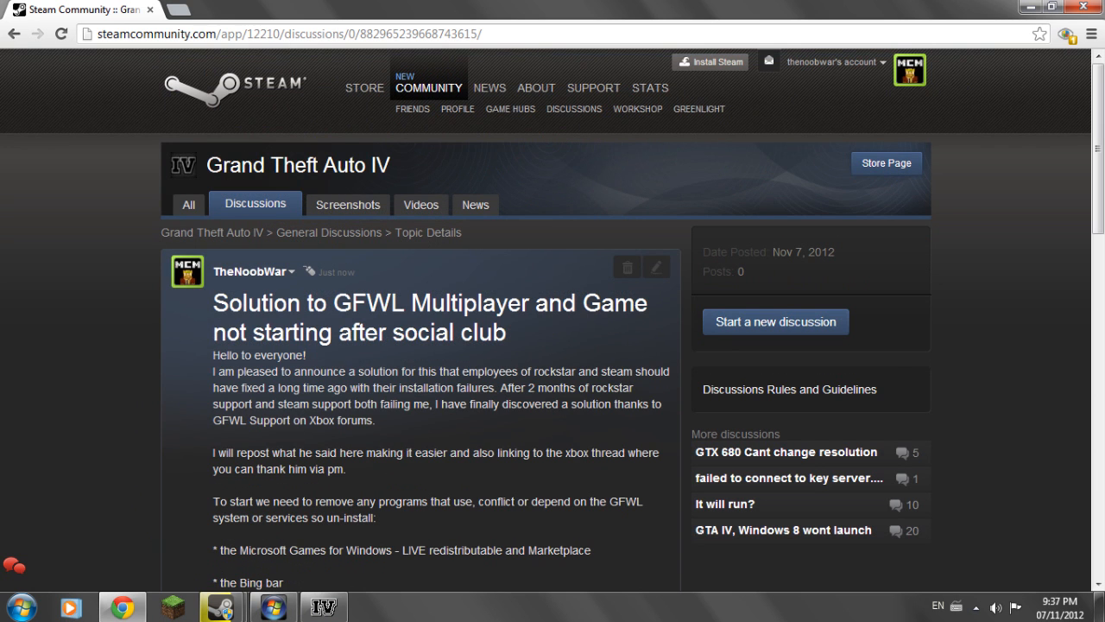
mouse_move(85, 493)
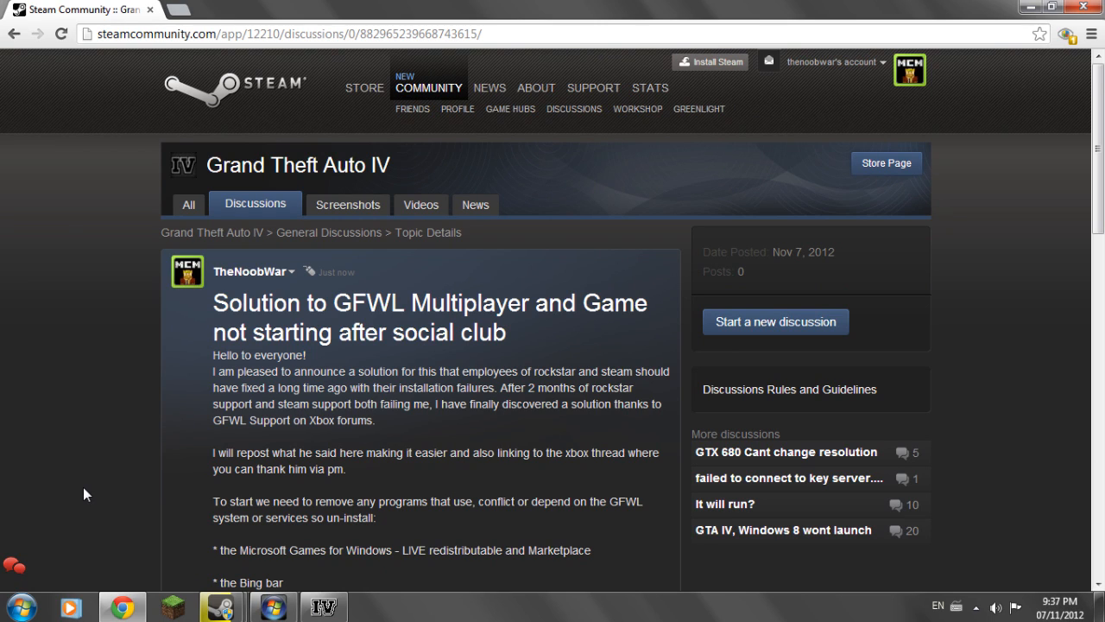
mouse_move(94, 471)
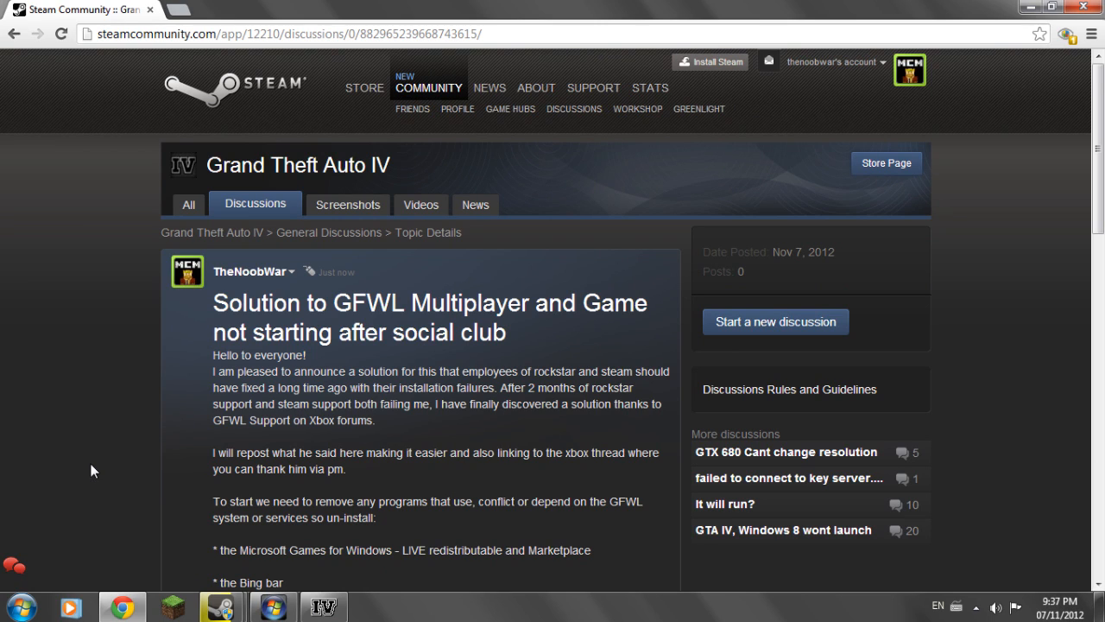
mouse_move(73, 413)
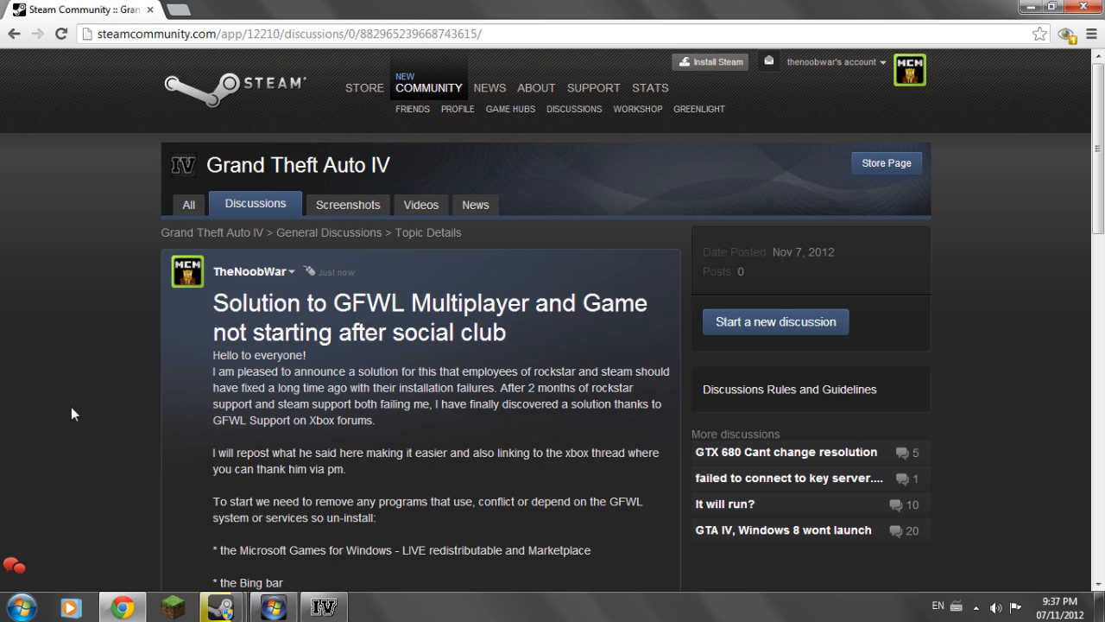
mouse_move(72, 400)
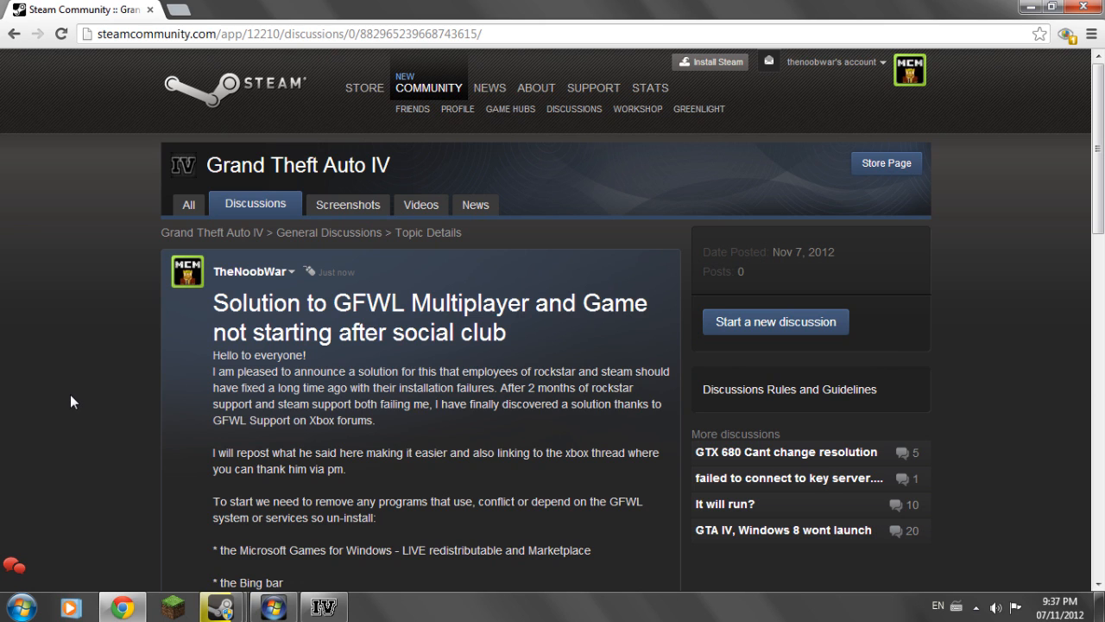